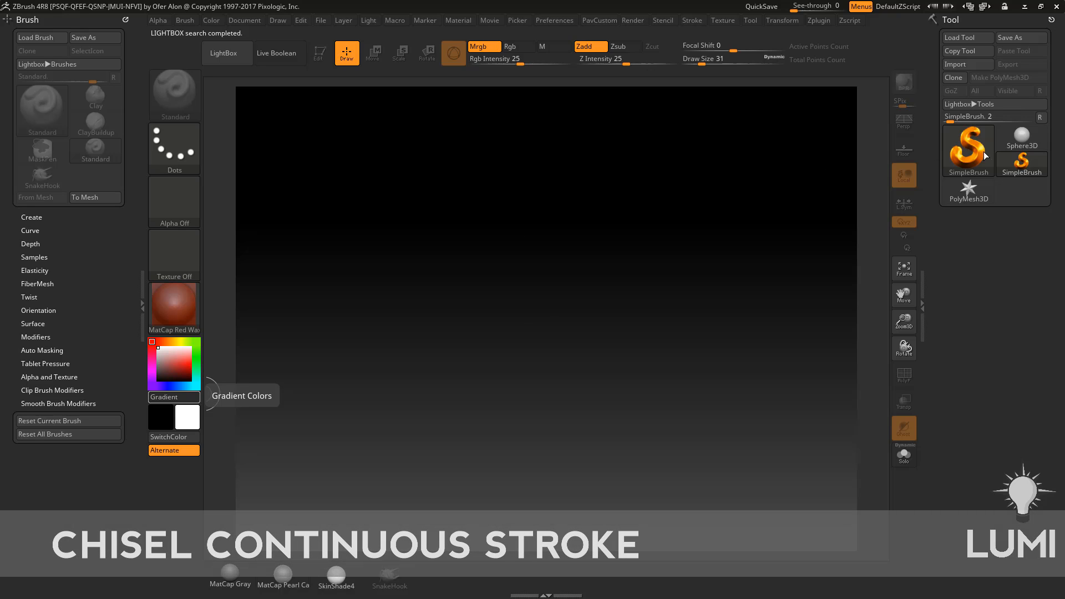
Make the Sphere3D an editable PolyMesh and subdivide it twice with Geometry > Divide
left_click(1021, 148)
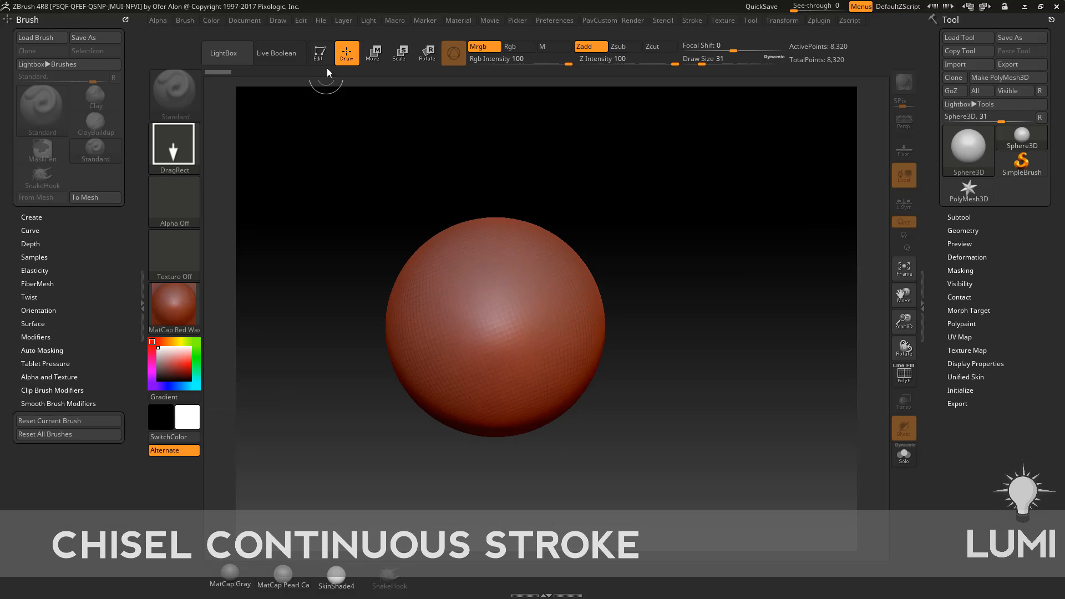
left_click(1008, 78)
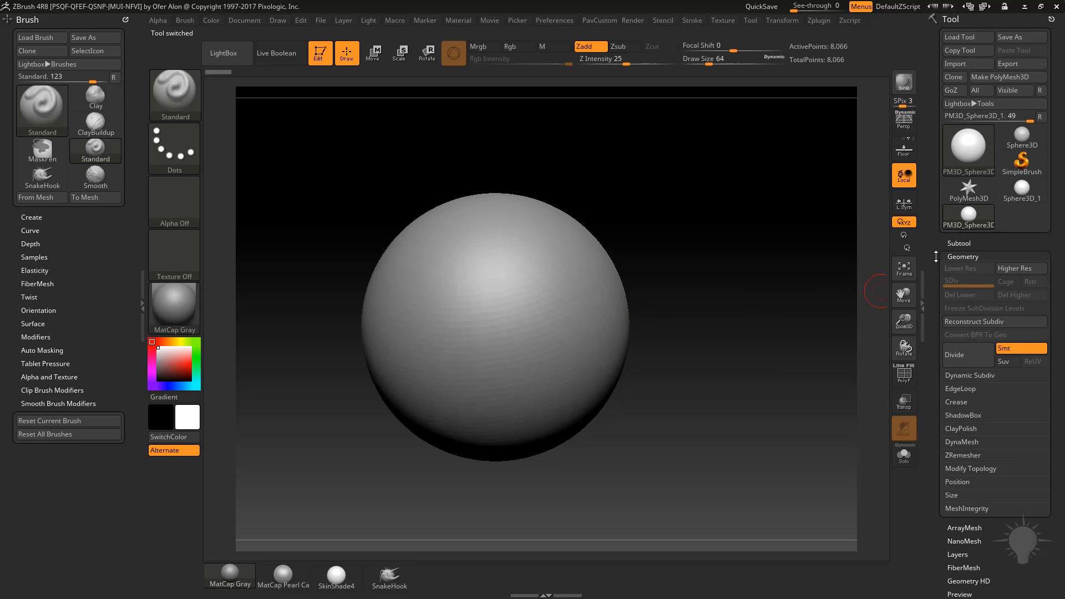
left_click(963, 355)
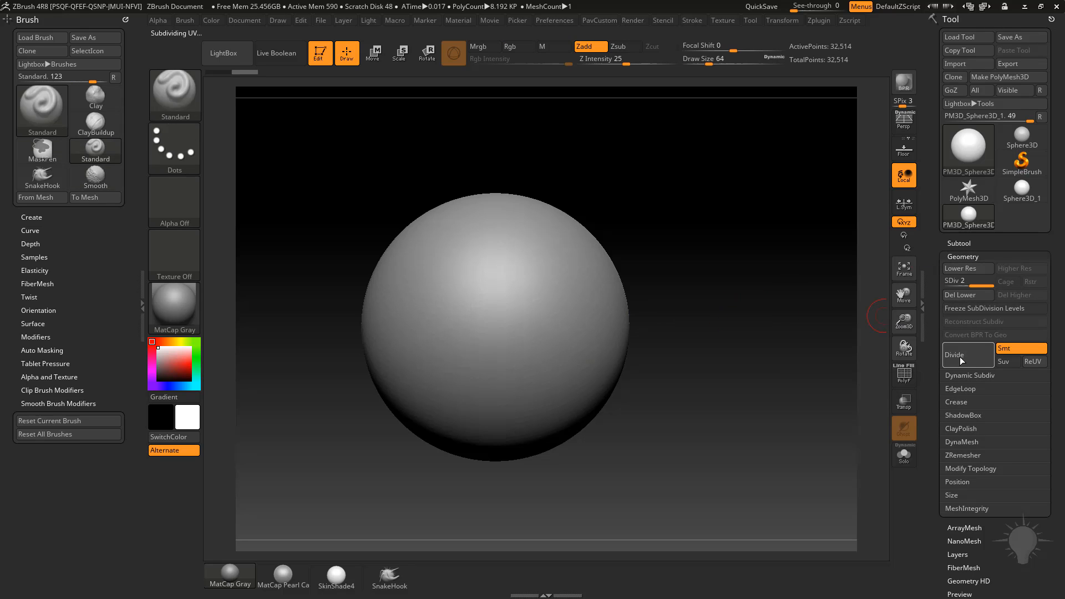
left_click(964, 354)
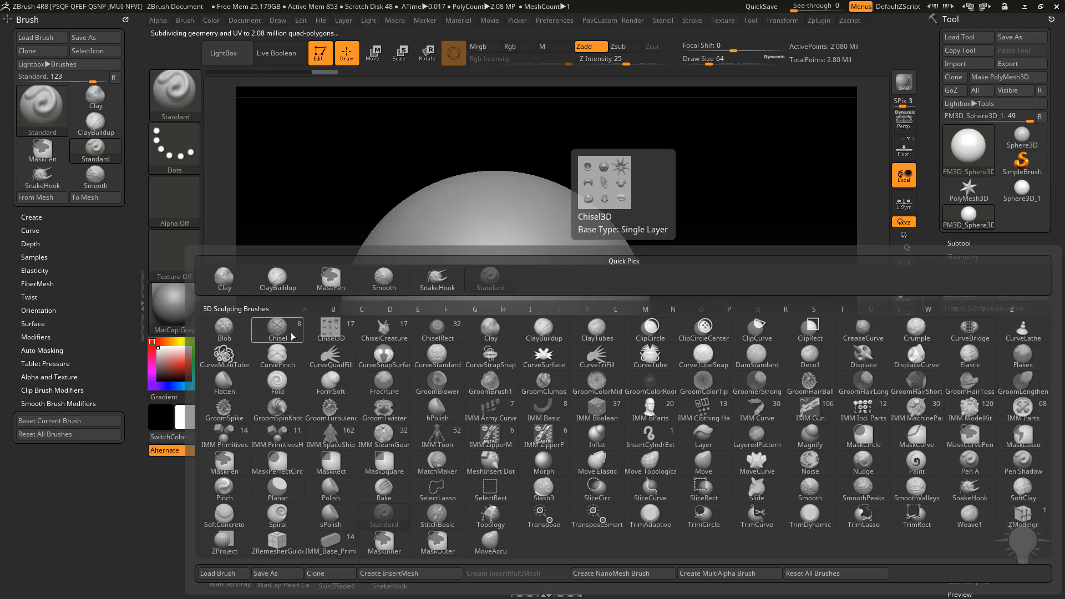
Pick the Chisel3D sculpting brush from the Brush palette
left_click(276, 330)
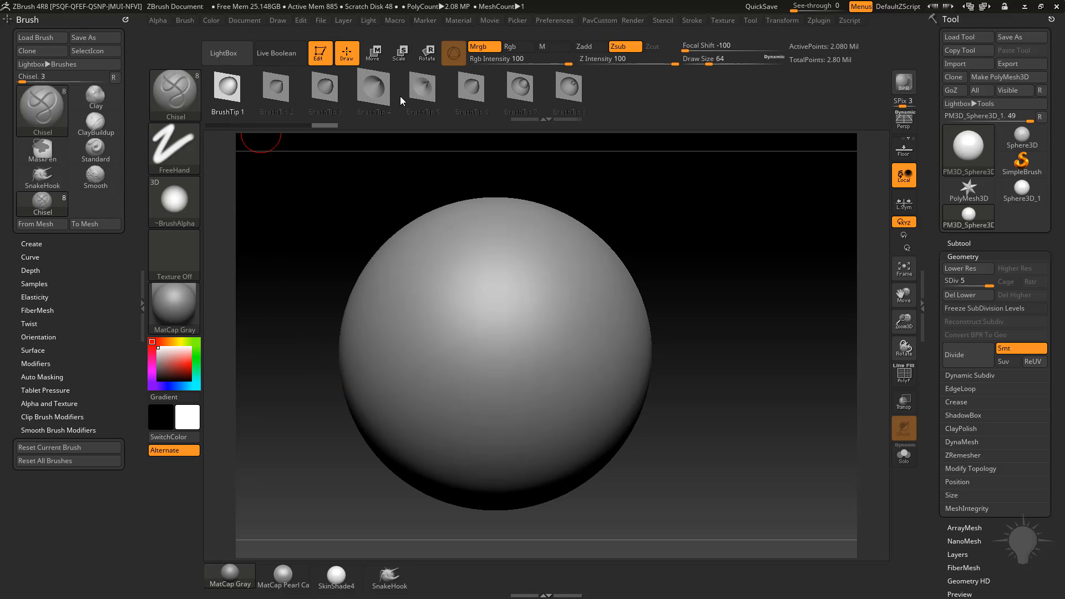
mouse_move(276, 89)
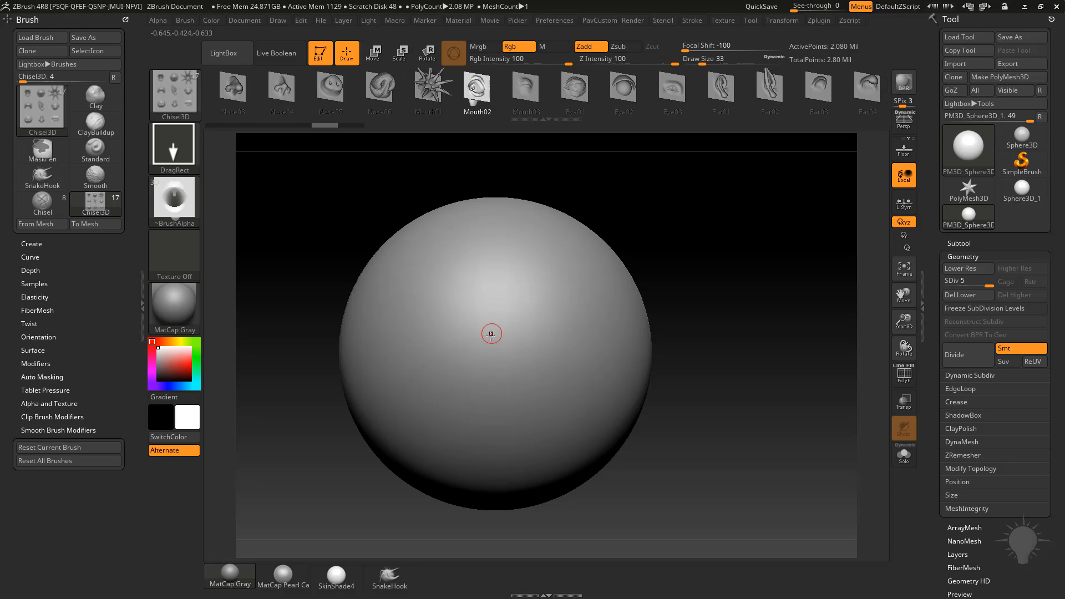
left_click_drag(491, 334, 709, 367)
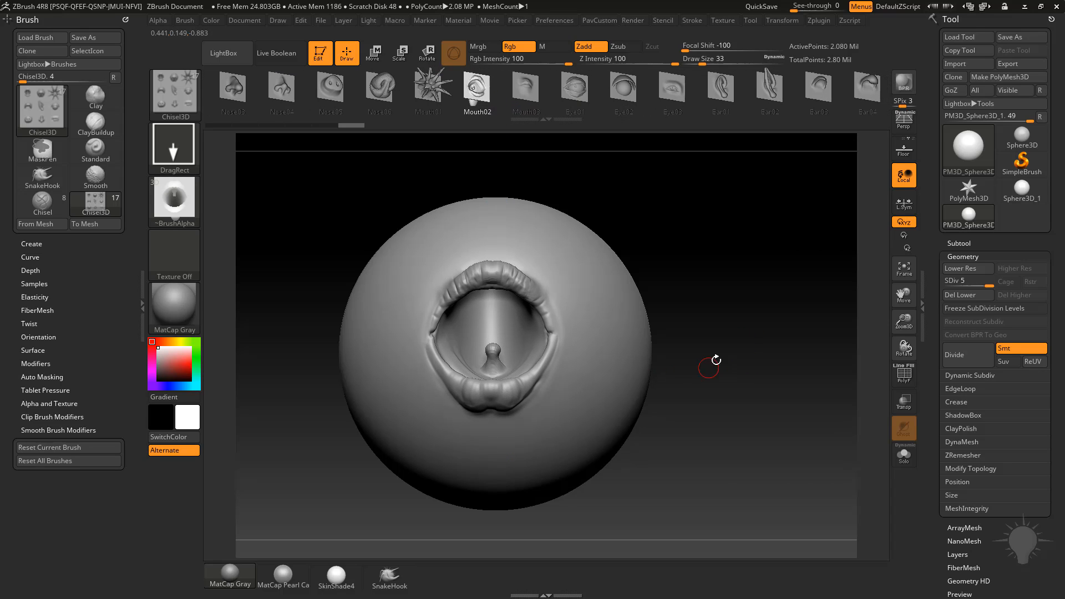
left_click_drag(709, 367, 719, 201)
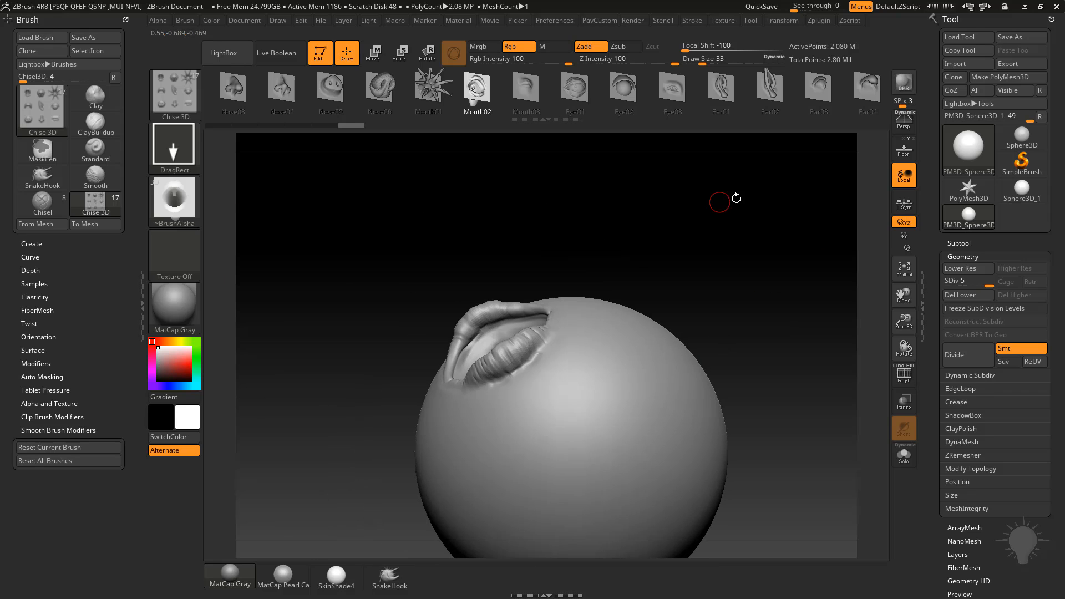
left_click_drag(721, 201, 501, 379)
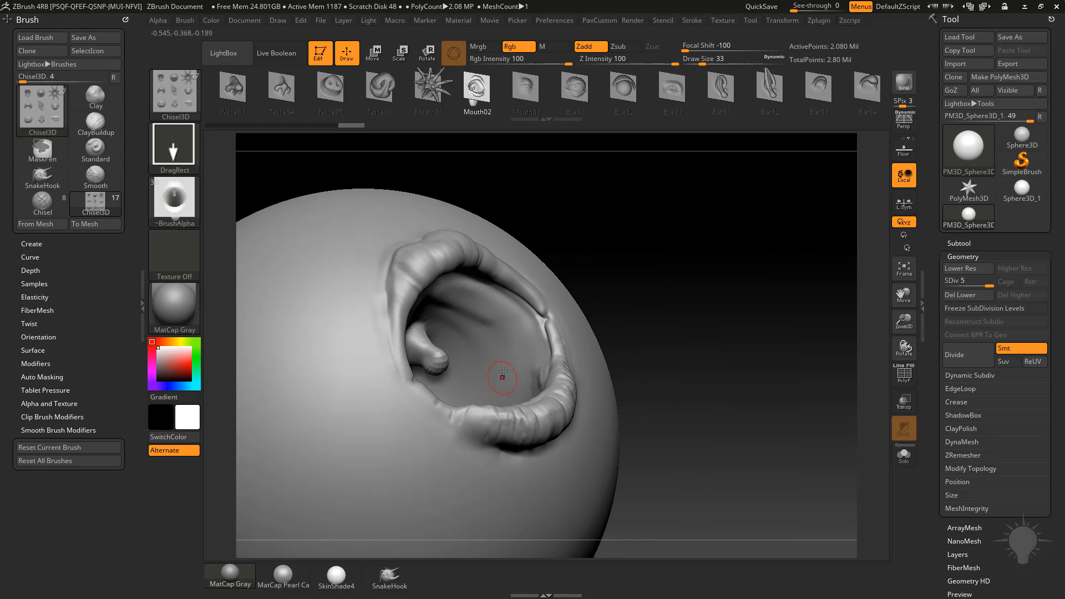
left_click_drag(502, 377, 561, 255)
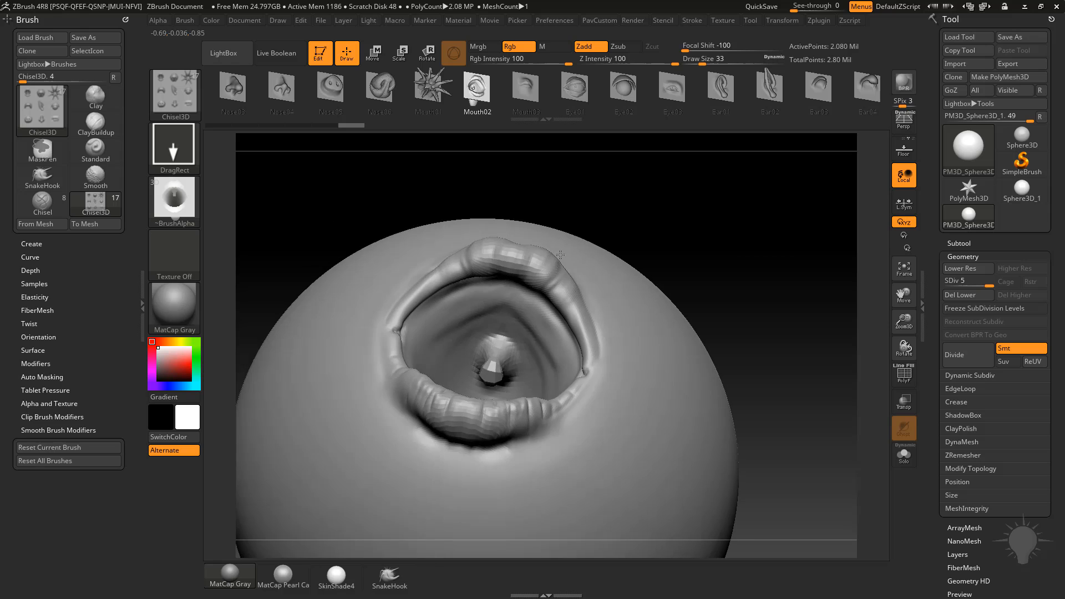
left_click_drag(544, 272, 462, 320)
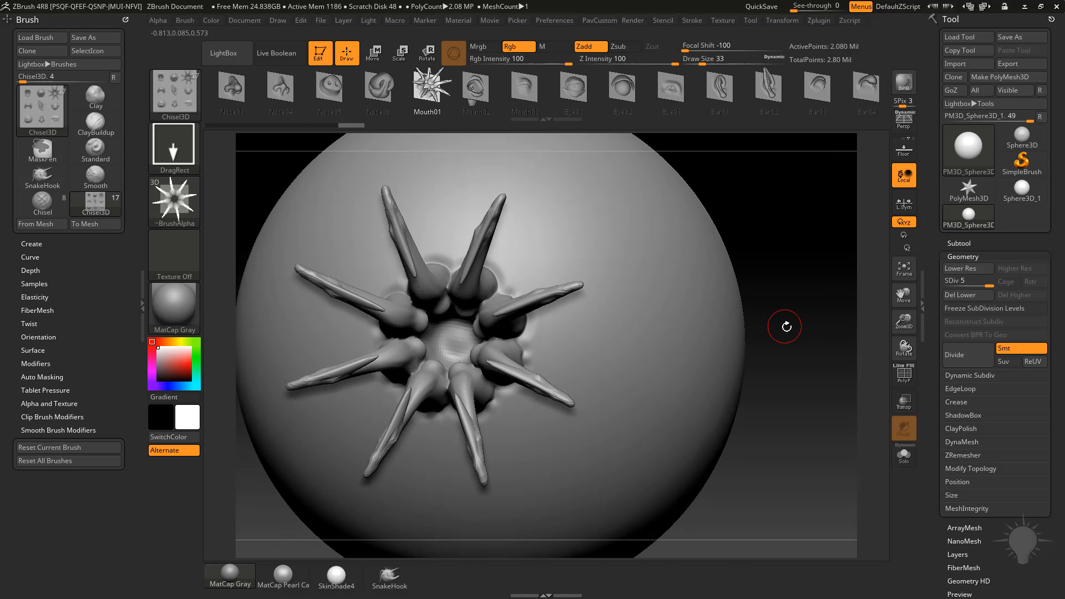
left_click_drag(784, 326, 474, 279)
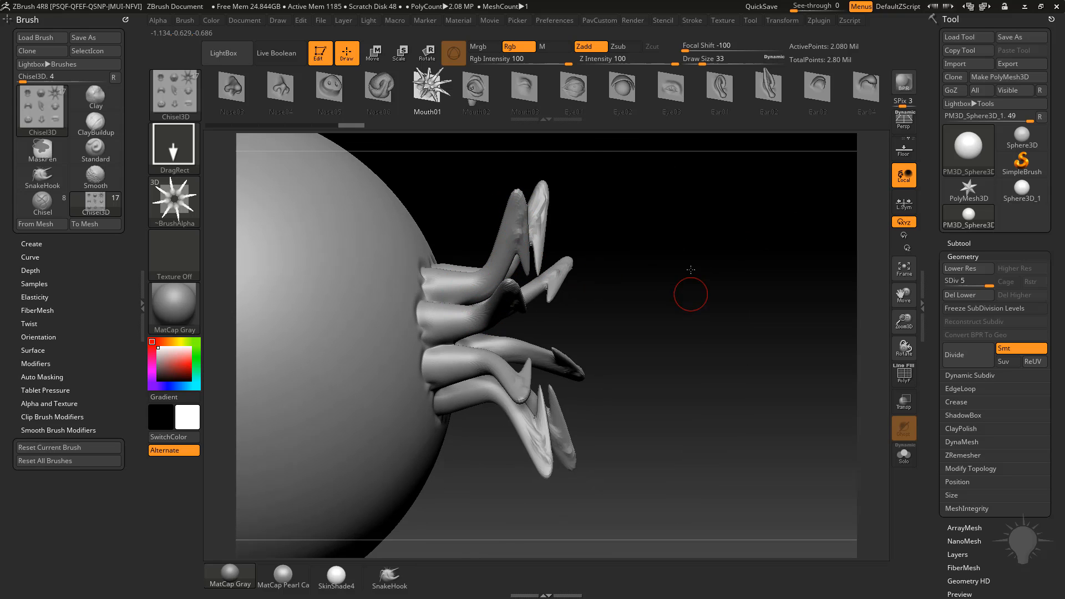
left_click_drag(690, 293, 755, 313)
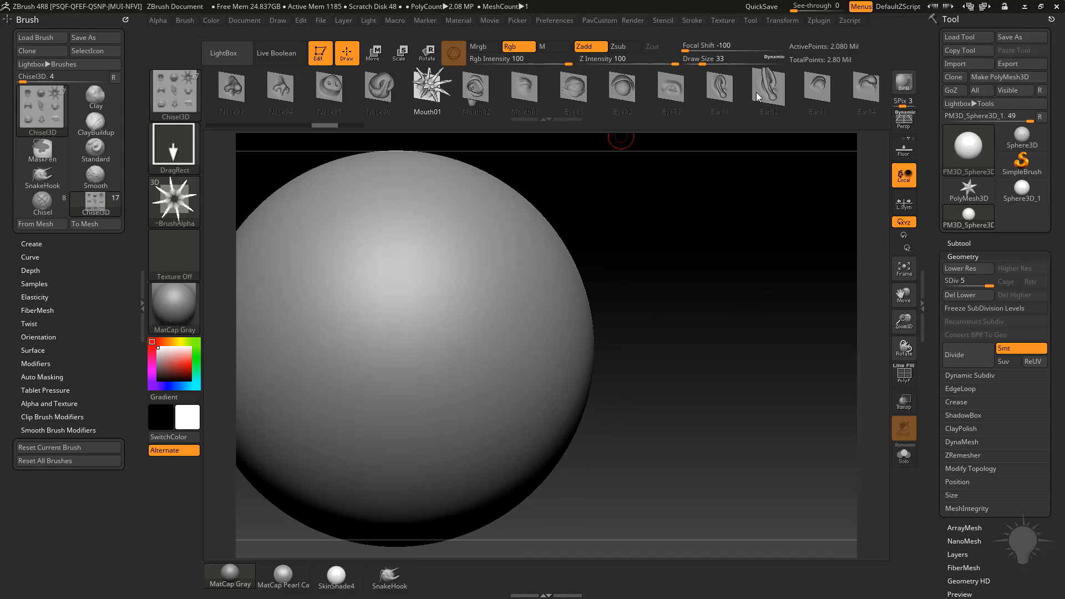
Stamp the Ear02 alpha on the sphere's top and orbit to inspect it from below and the side
left_click(368, 89)
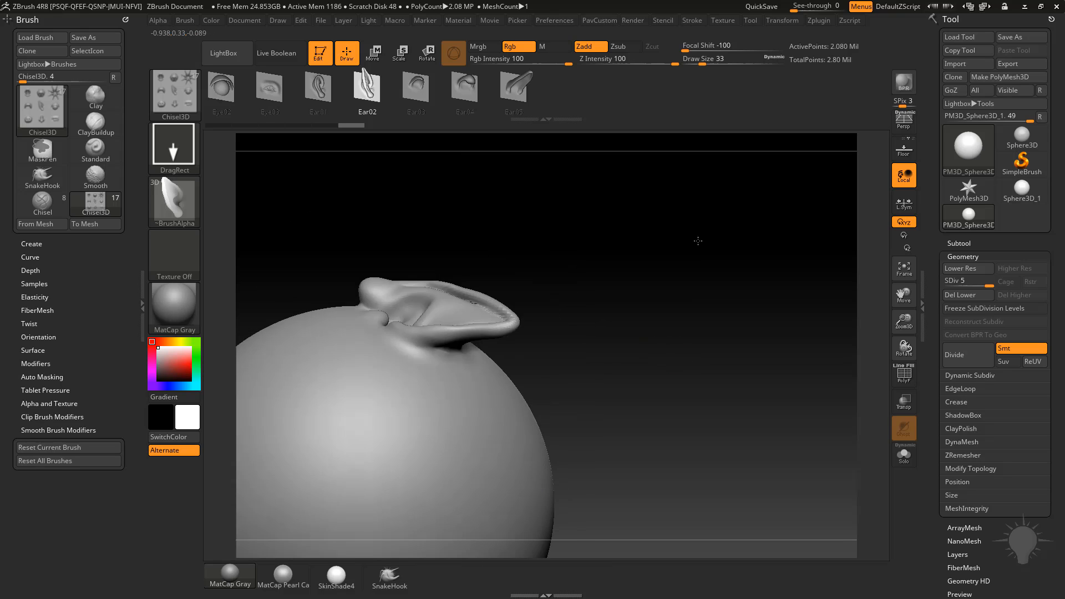
left_click_drag(698, 241, 545, 370)
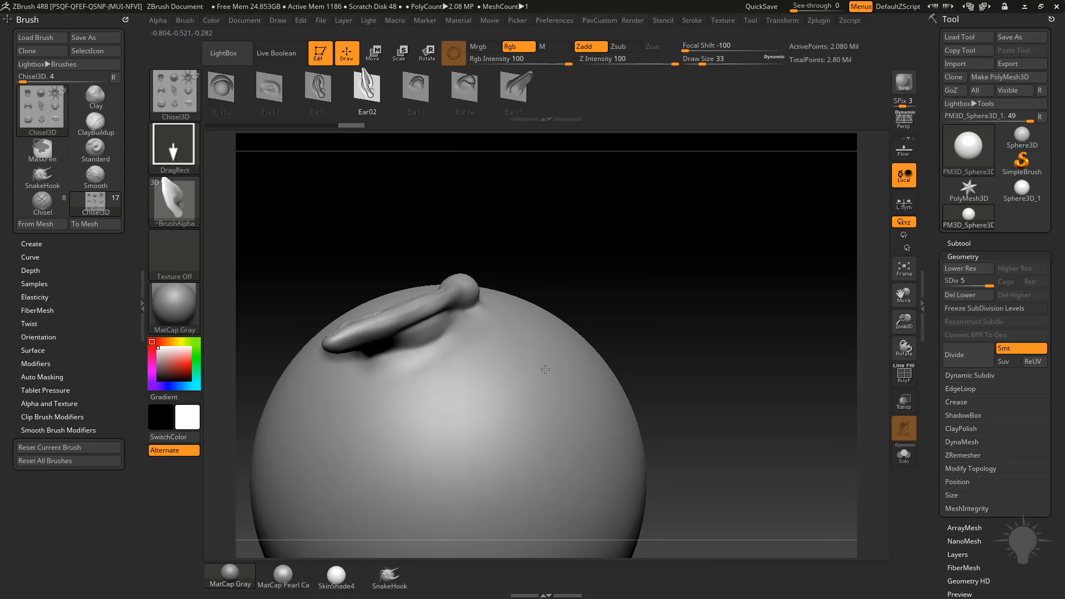
left_click_drag(544, 371, 451, 333)
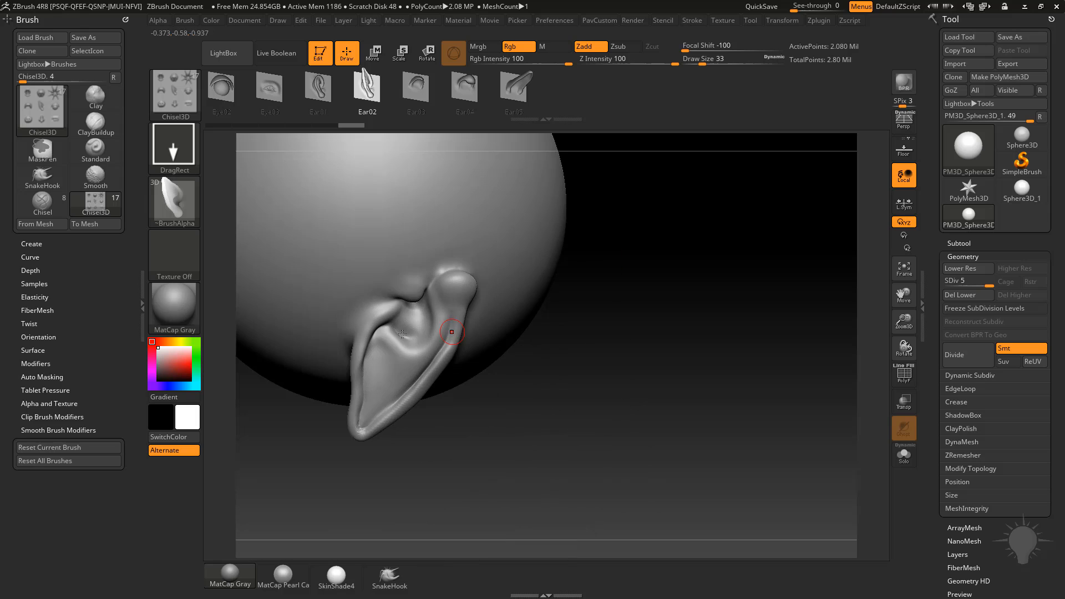
left_click_drag(452, 332, 403, 302)
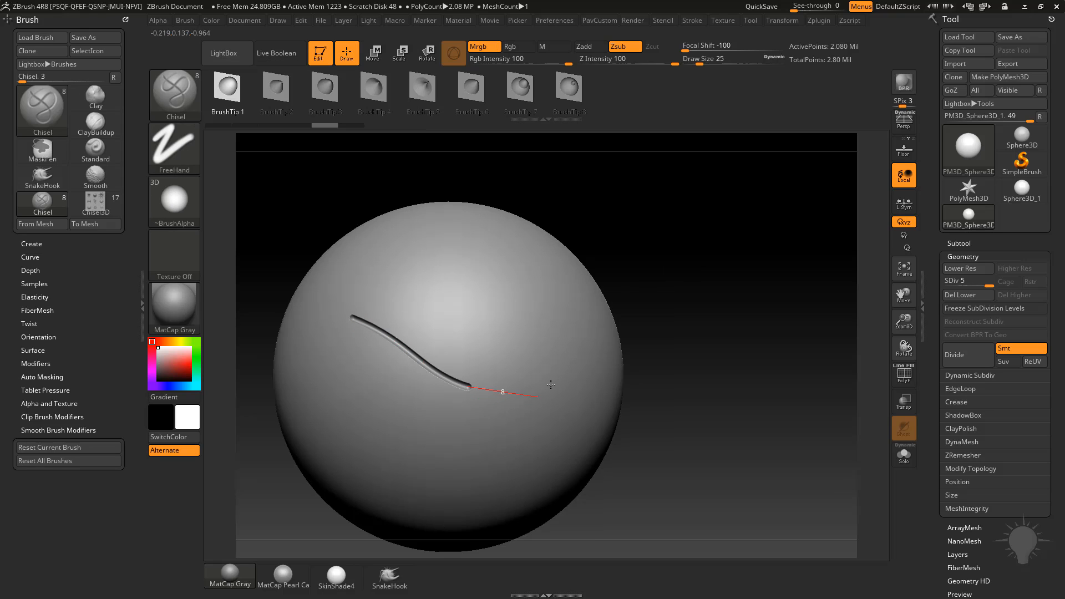
Switch to the standard Chisel brush for carving a curved panel-line groove
left_click(360, 92)
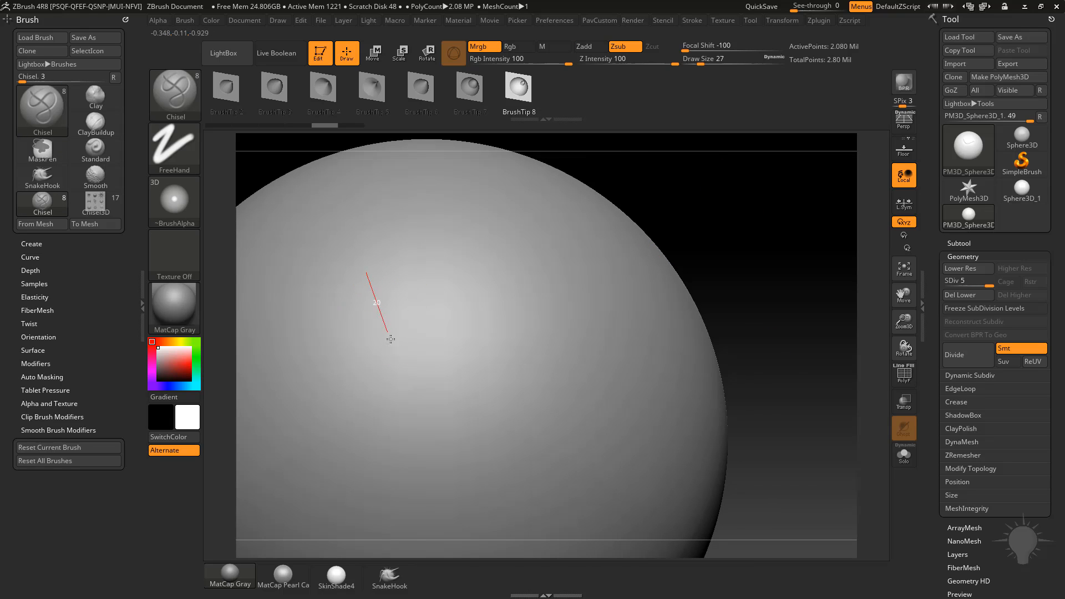
Carve a rectangular panel outline of straight Zsub grooves closed with a crossing cut
left_click_drag(367, 275, 435, 429)
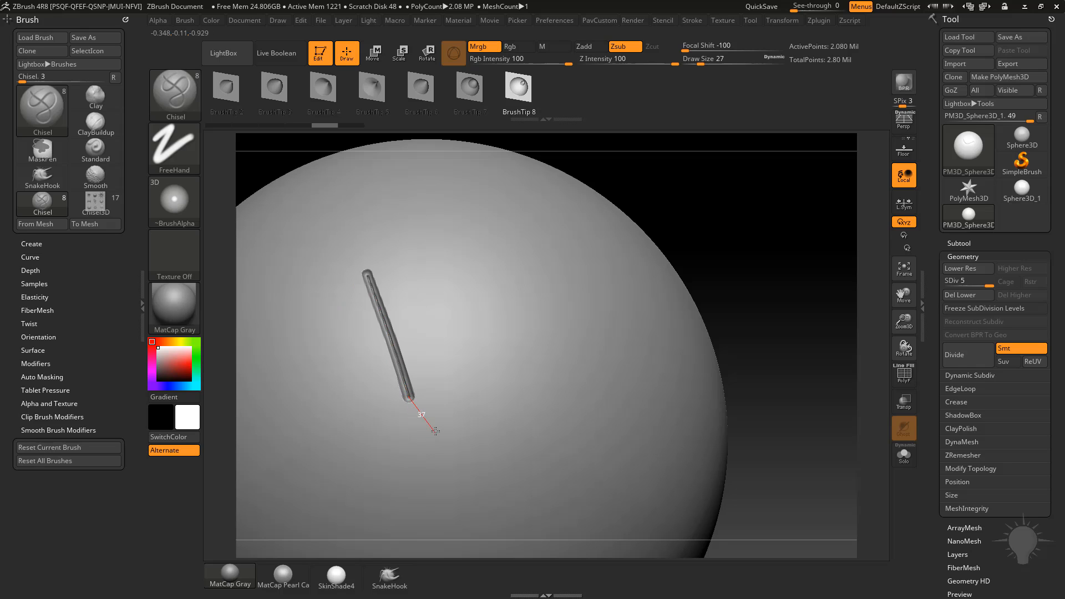
left_click_drag(434, 431, 480, 381)
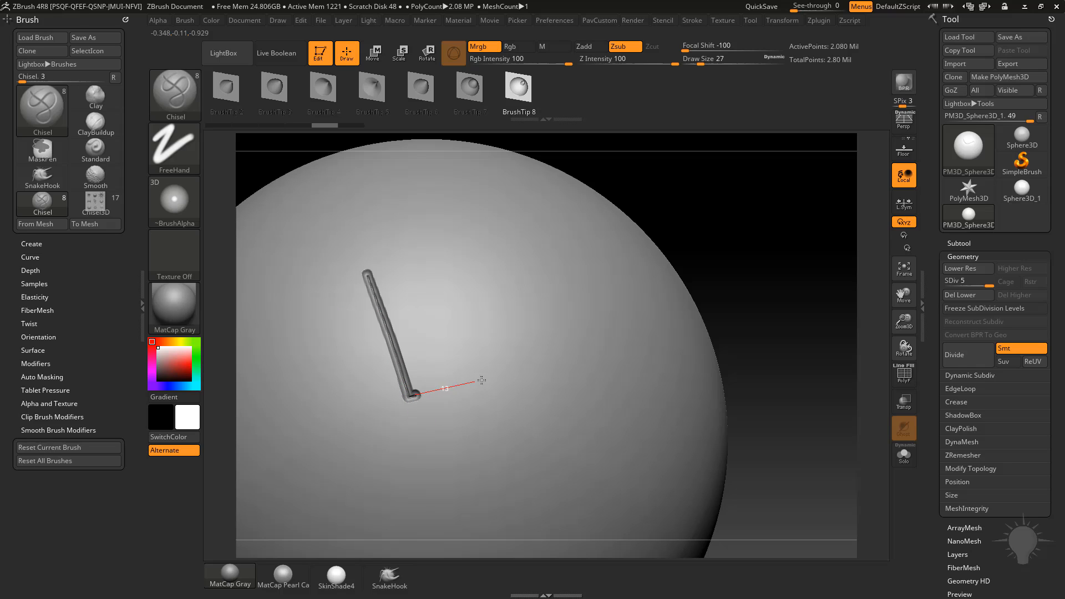
left_click_drag(414, 381, 519, 364)
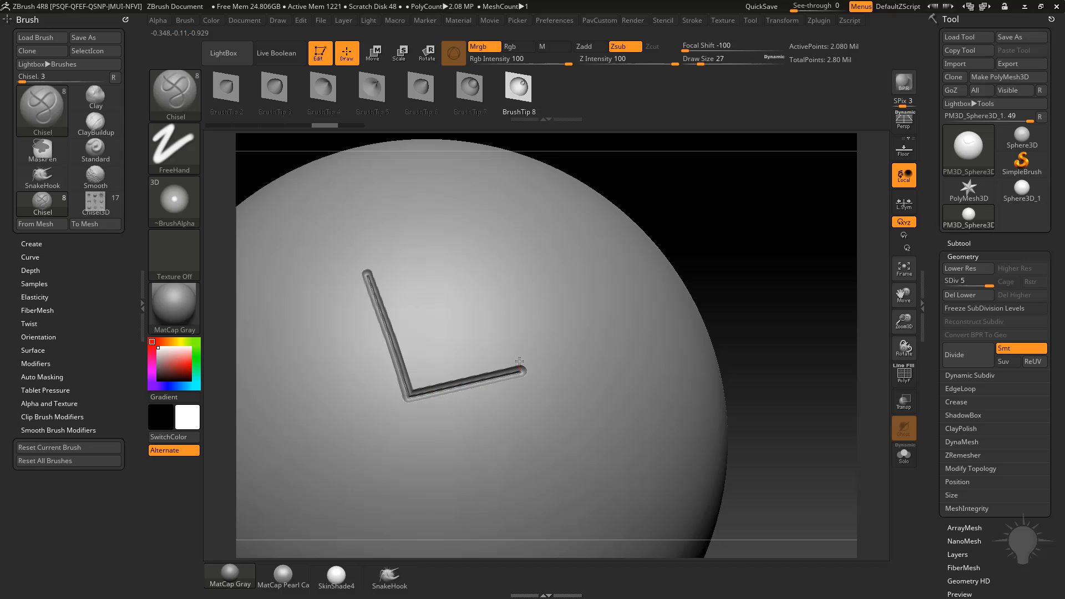
left_click_drag(516, 371, 485, 247)
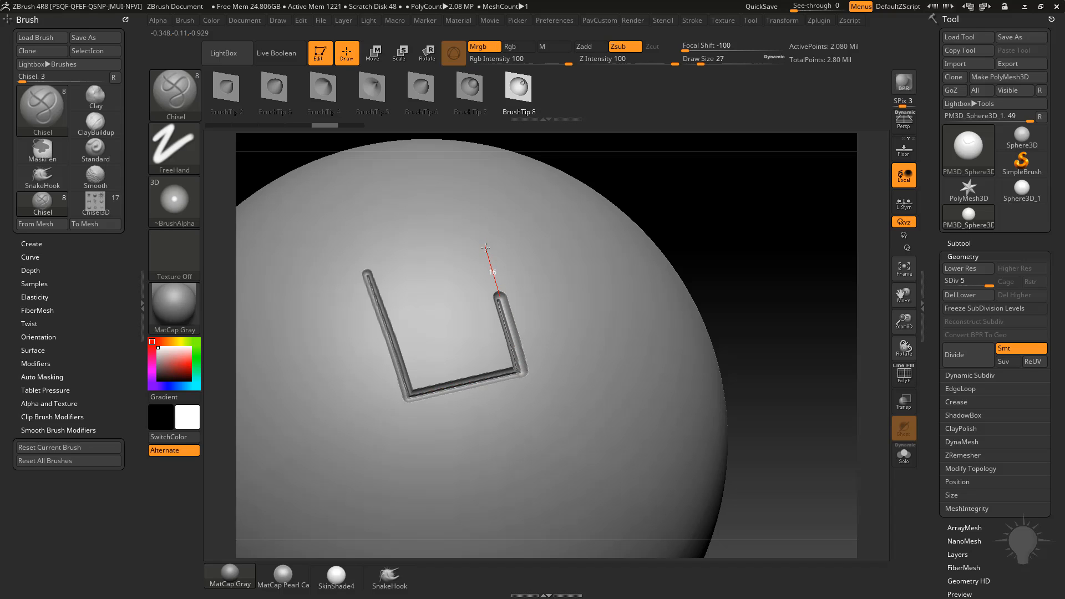
left_click_drag(485, 262, 374, 335)
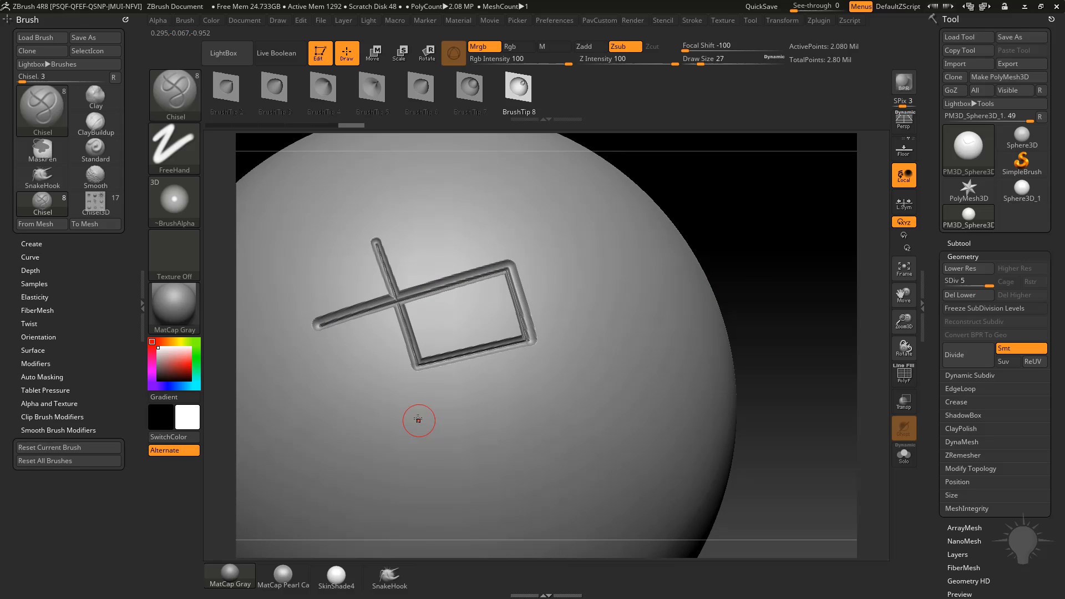
Start a second panel outline lower down and turn the sphere slightly
left_click_drag(419, 420, 387, 468)
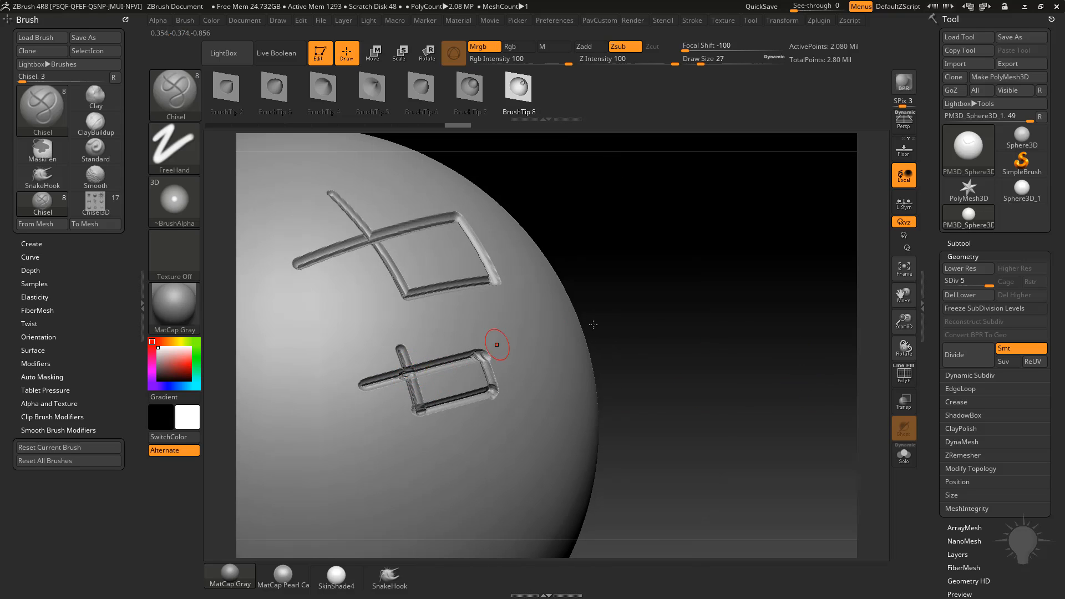
left_click_drag(497, 344, 756, 319)
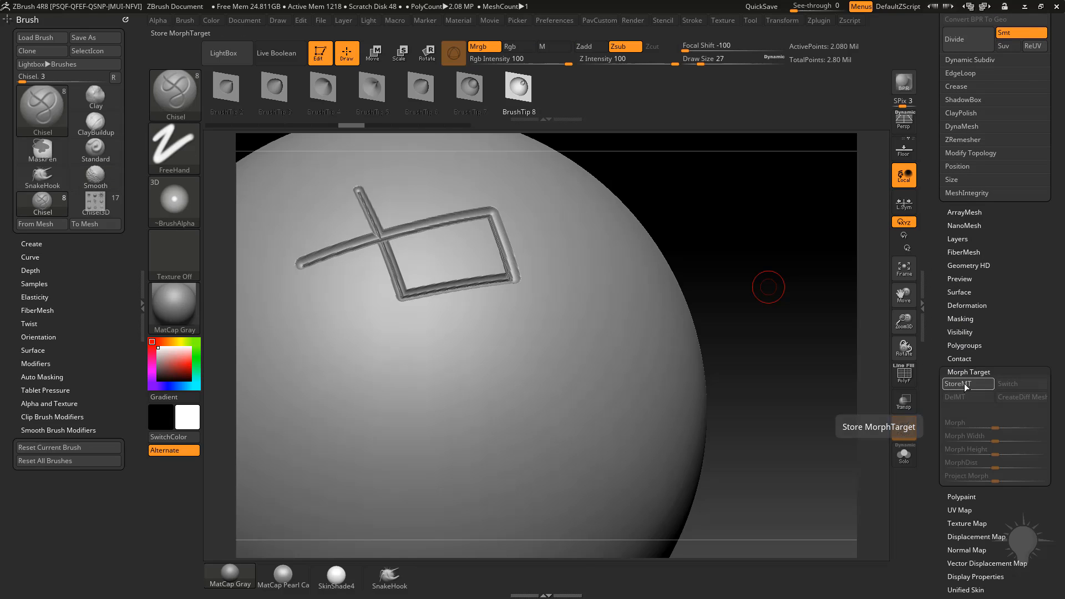
Store a morph target, then carve a second rectangle below the first with a crossing cut through it
left_click(964, 384)
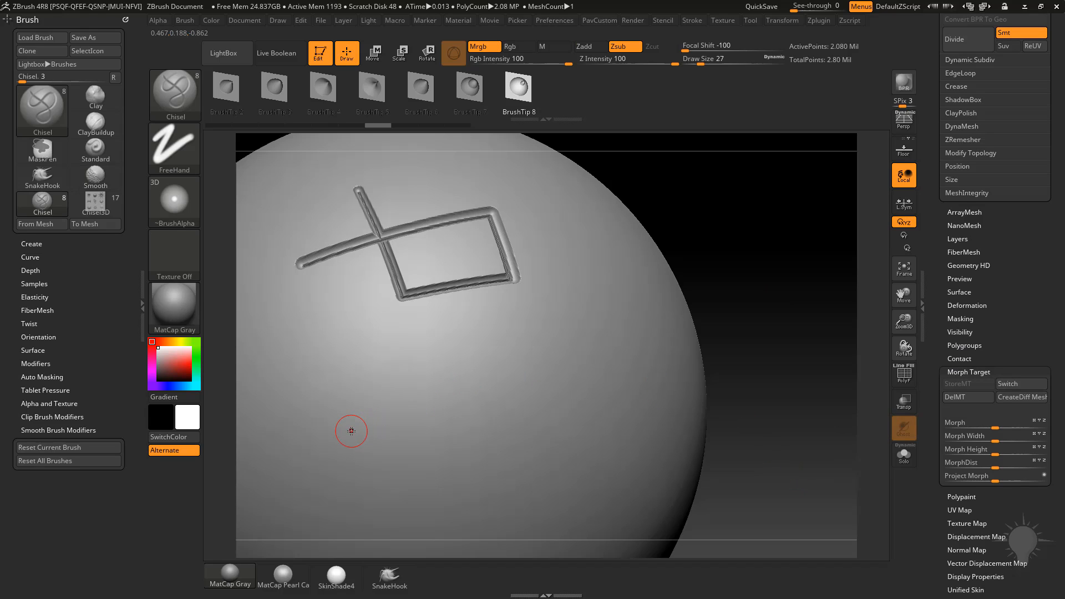
left_click_drag(352, 430, 519, 391)
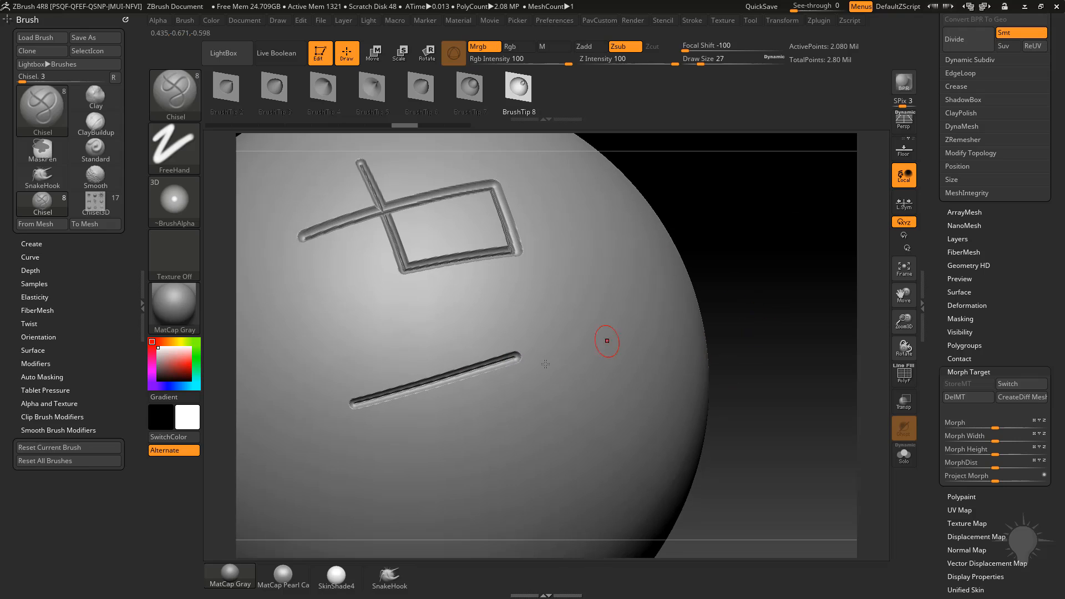
left_click_drag(516, 360, 574, 486)
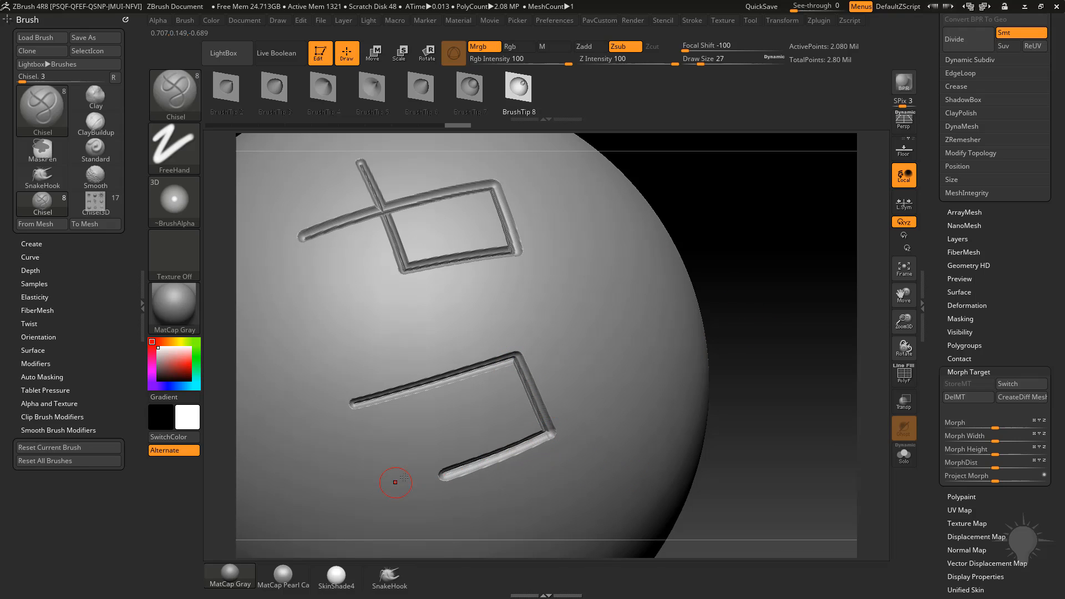
left_click_drag(394, 483, 364, 287)
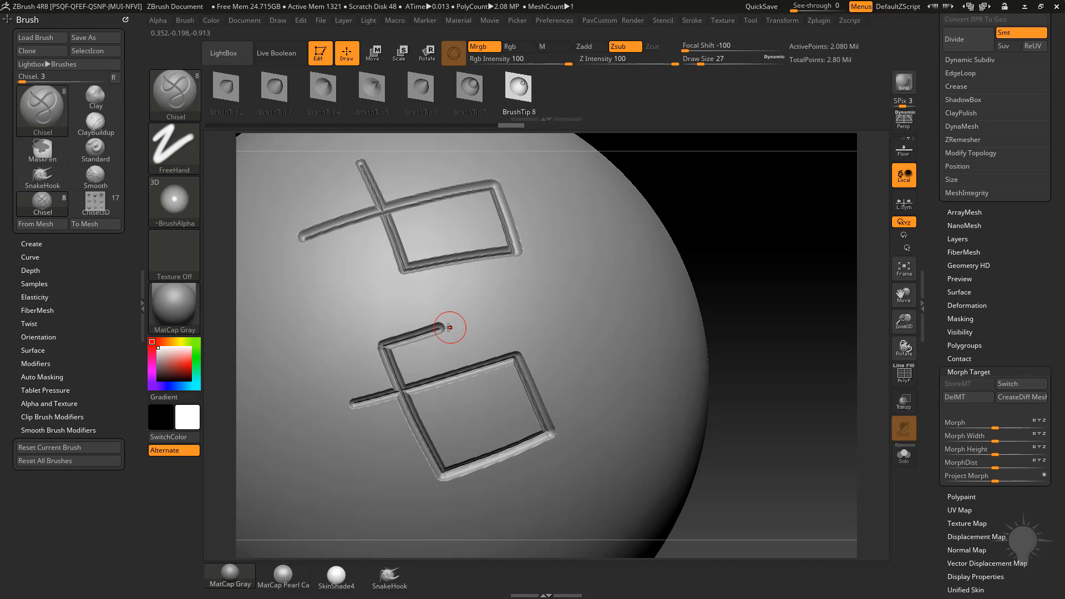
left_click_drag(449, 327, 481, 409)
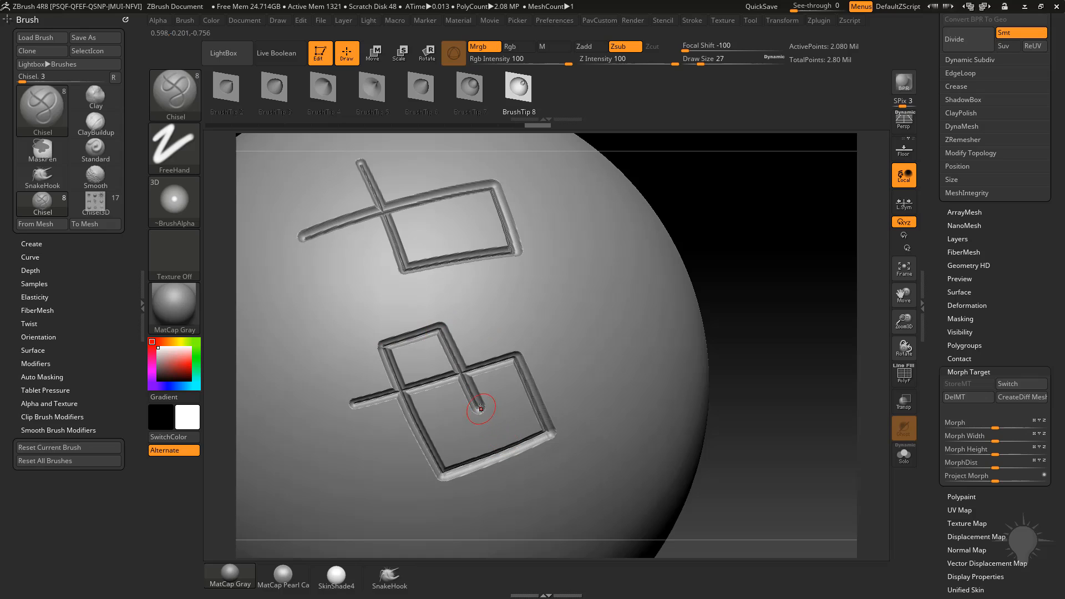
left_click_drag(481, 408, 604, 414)
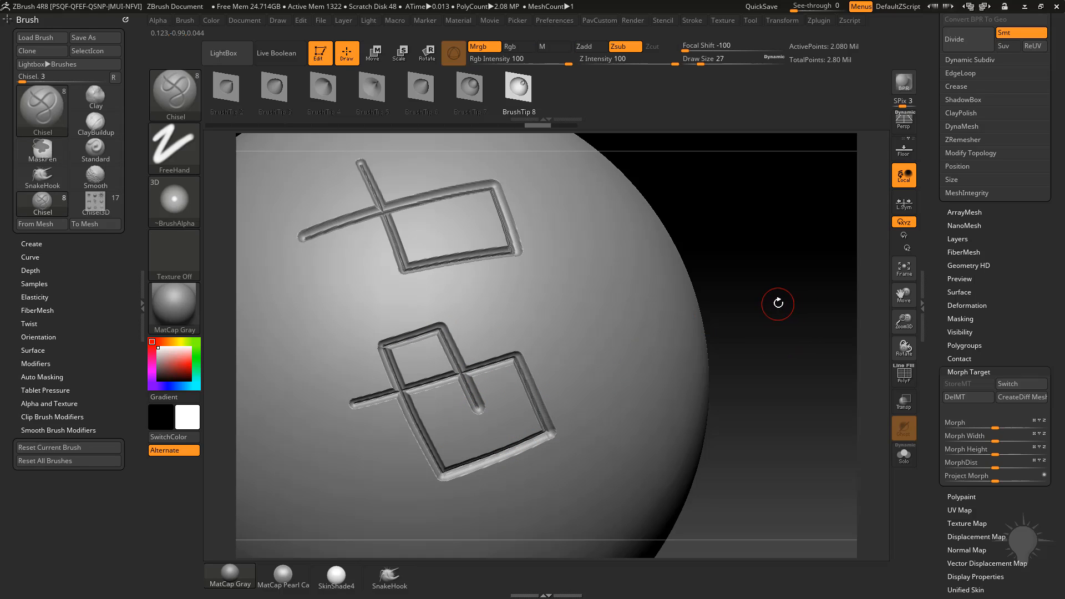
mouse_move(735, 345)
type("42")
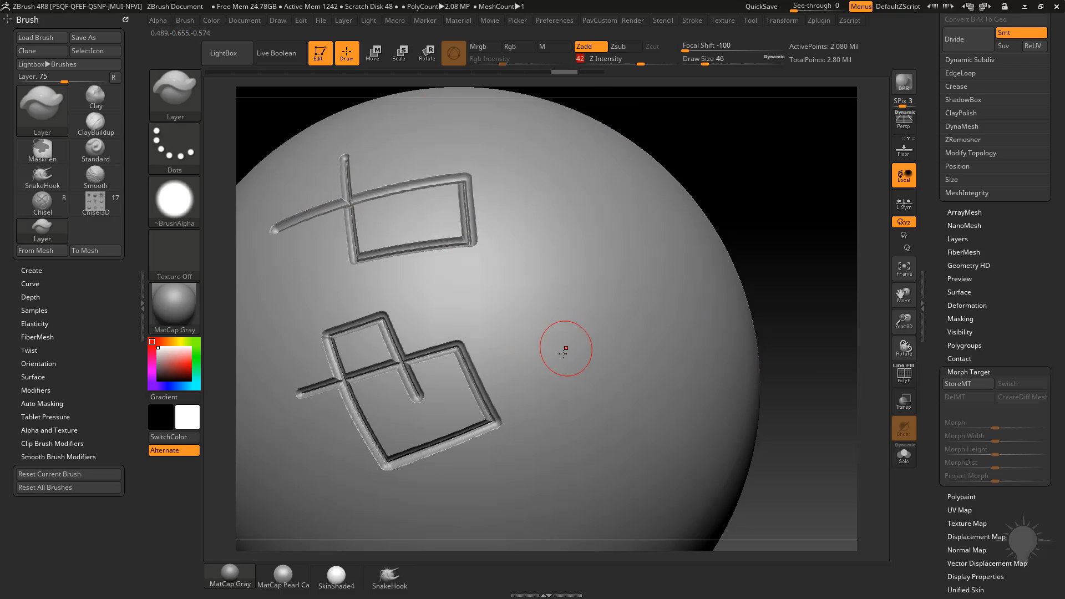
Build up a trial raised blob with the Layer brush and remove it again
left_click_drag(563, 350, 611, 401)
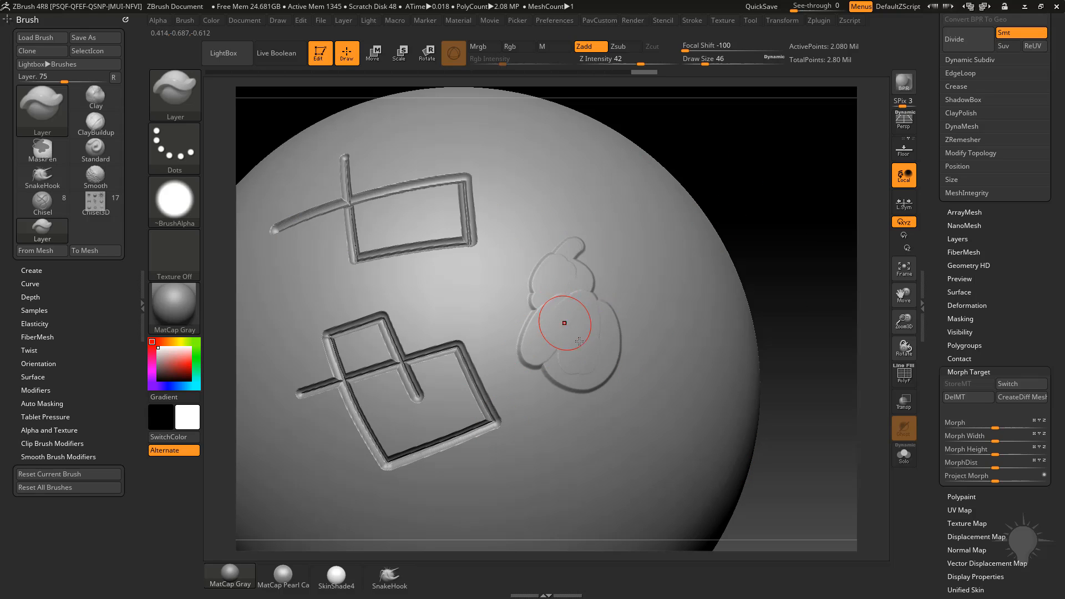
left_click_drag(564, 323, 591, 387)
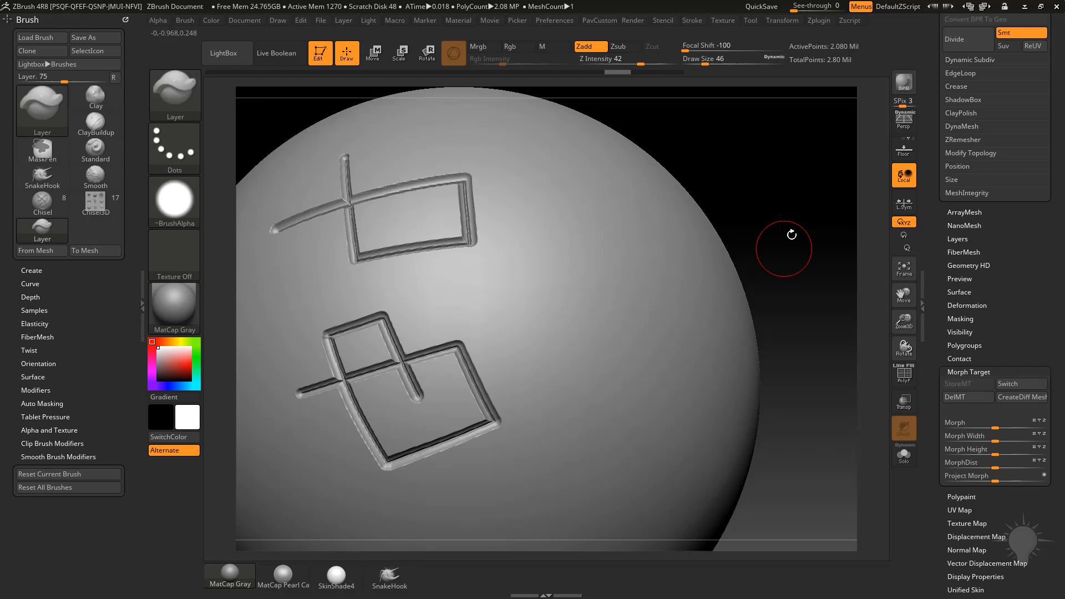
Enable LazyMouse with LazySnap 40 in the Stroke menu for snapped strokes
left_click(696, 20)
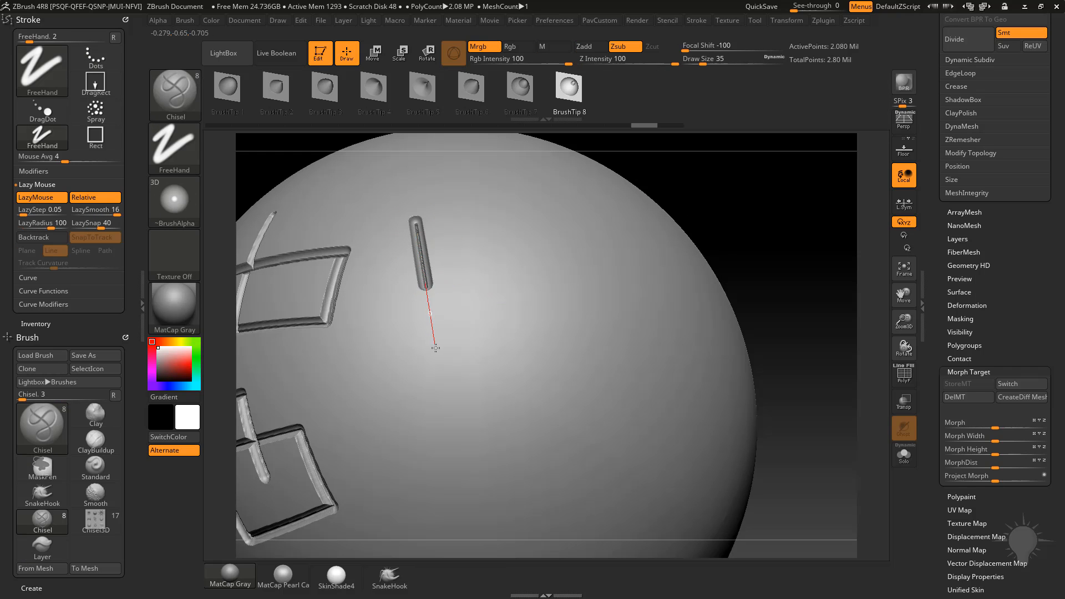
Extend the vertical groove downward and carve a diagonal branch from its lower end, adjusting lazy snap
left_click_drag(421, 231, 437, 360)
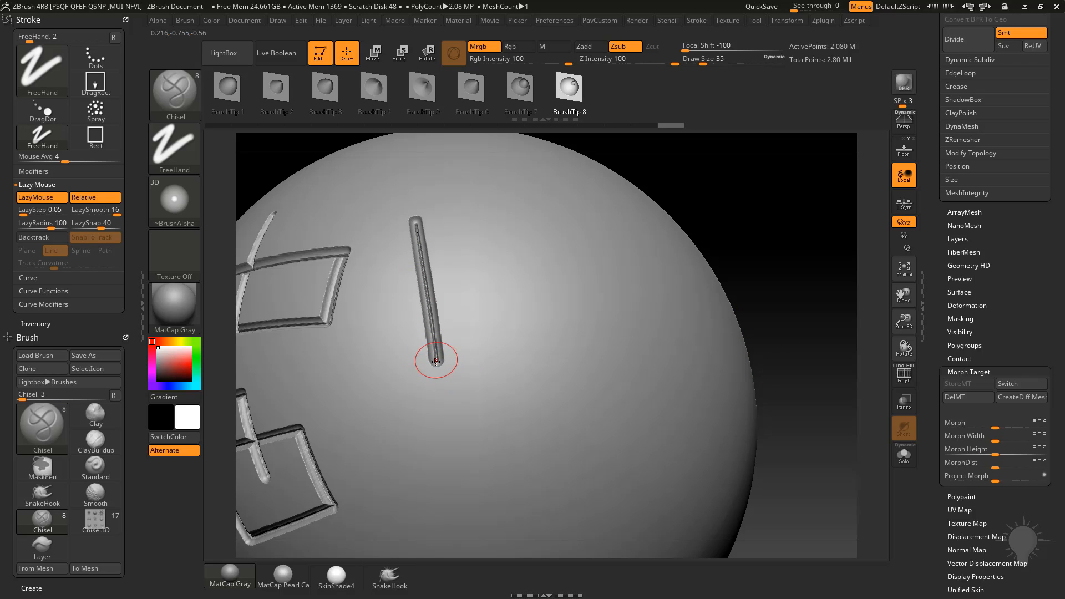
left_click_drag(436, 360, 488, 386)
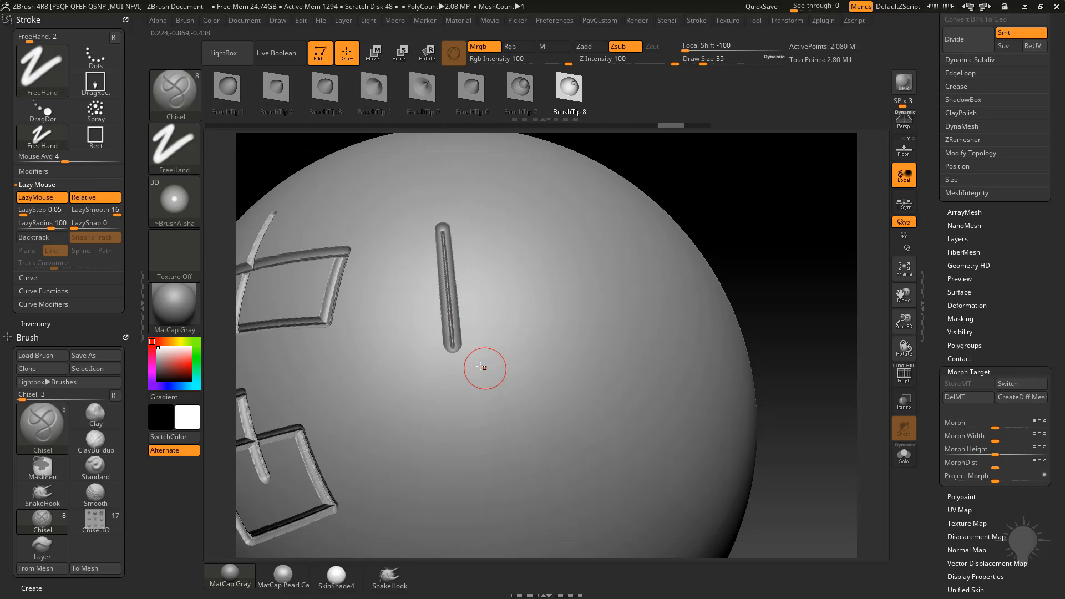
left_click_drag(485, 368, 500, 356)
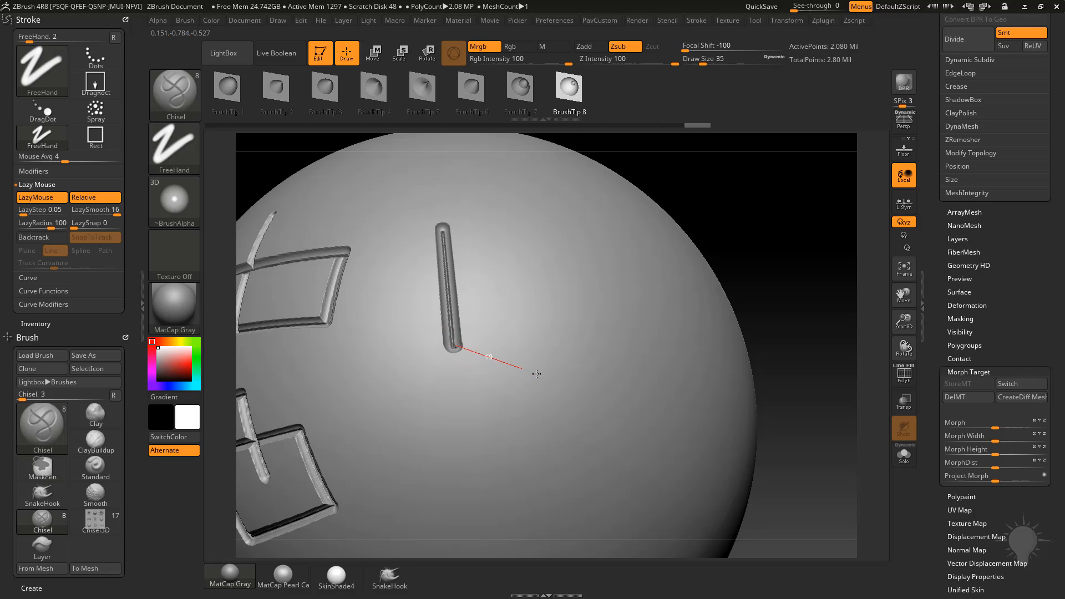
mouse_move(485, 361)
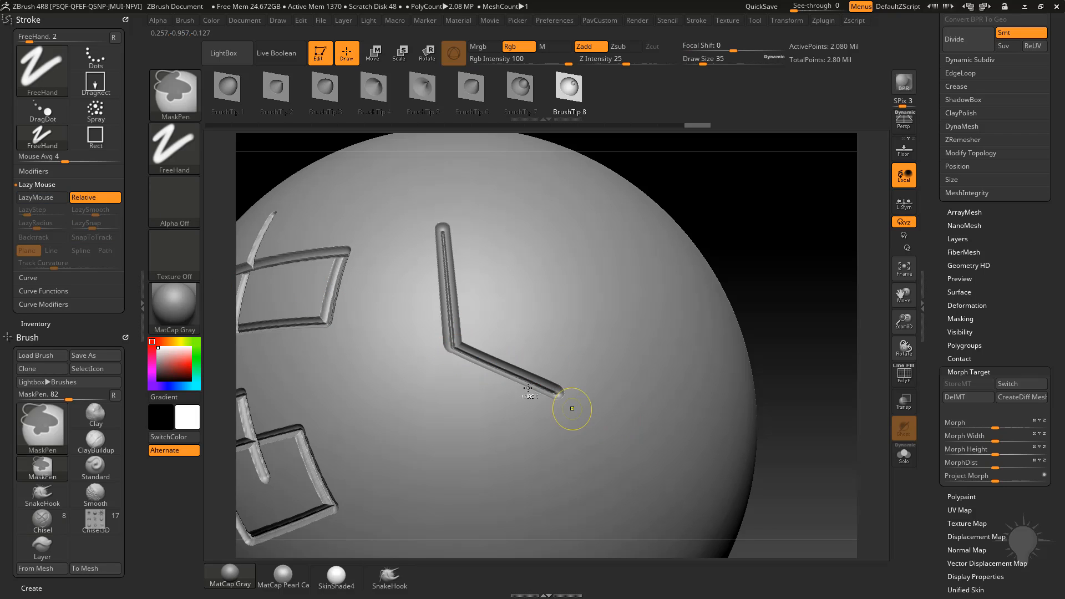
left_click(41, 427)
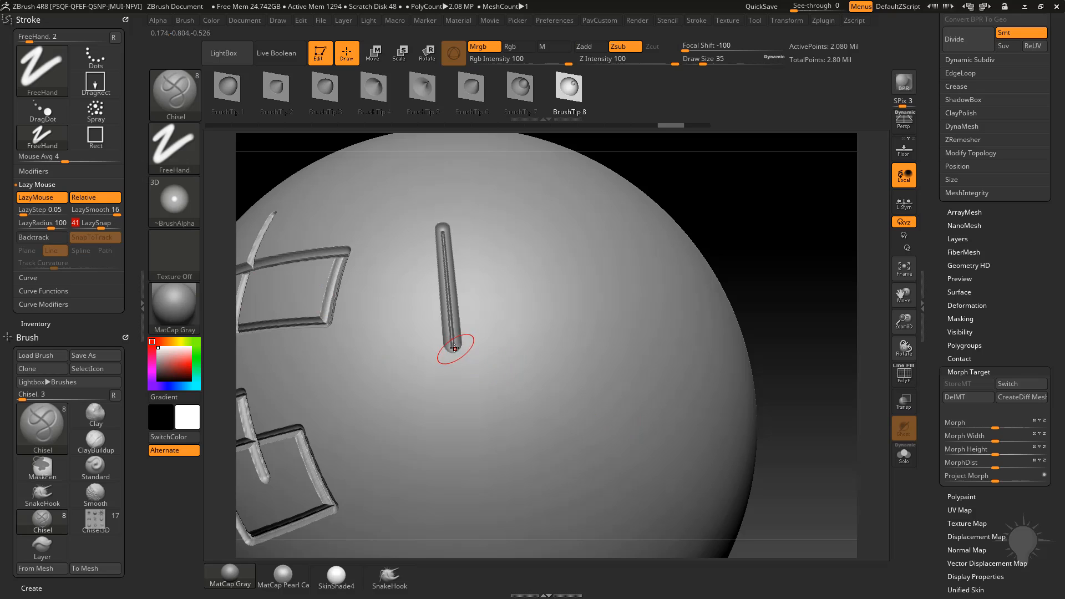
left_click_drag(453, 349, 608, 413)
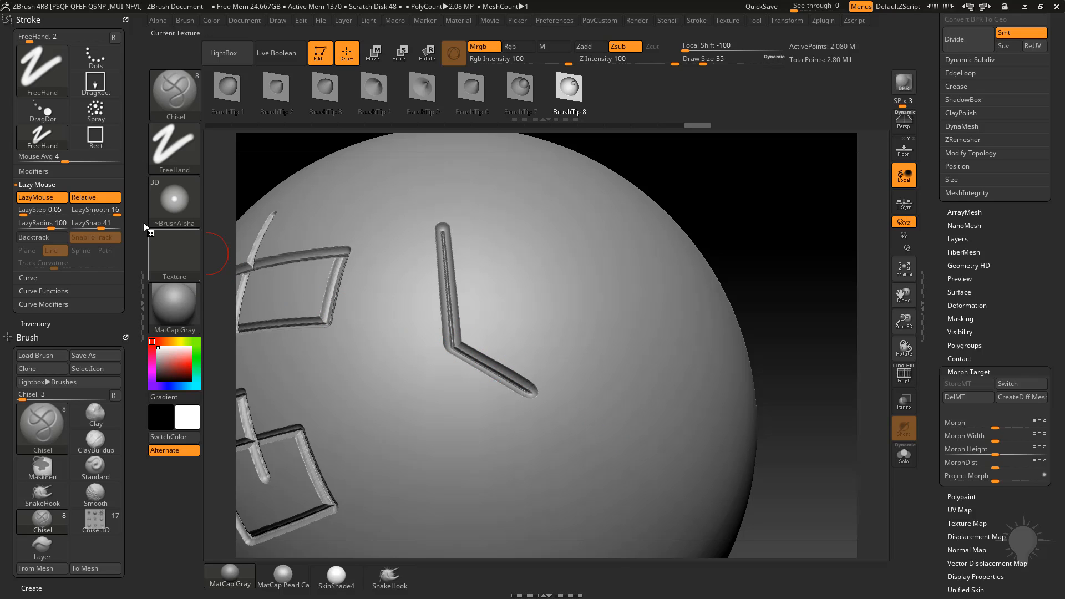
Lower LazySnap to 4 and redraw the diagonal branch as a bent V-shaped panel line
left_click(95, 223)
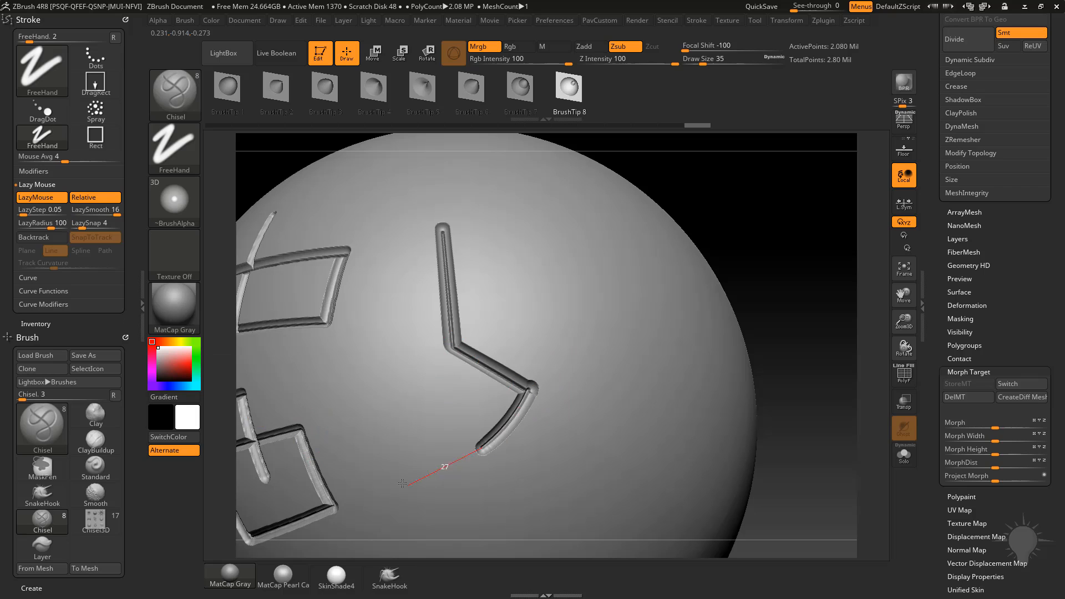
left_click_drag(404, 483, 561, 424)
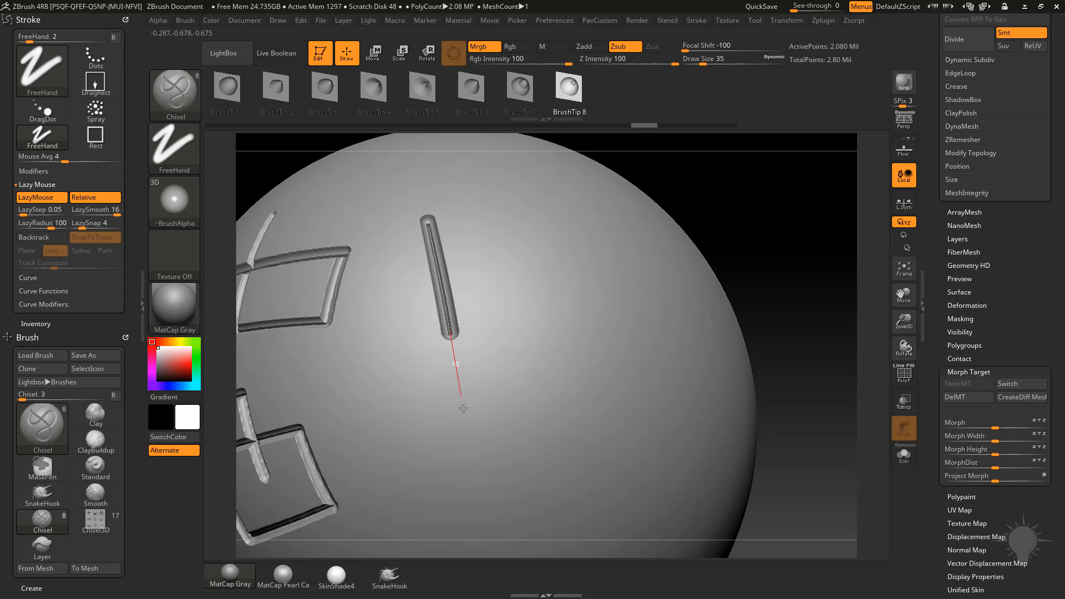
left_click_drag(447, 334, 532, 379)
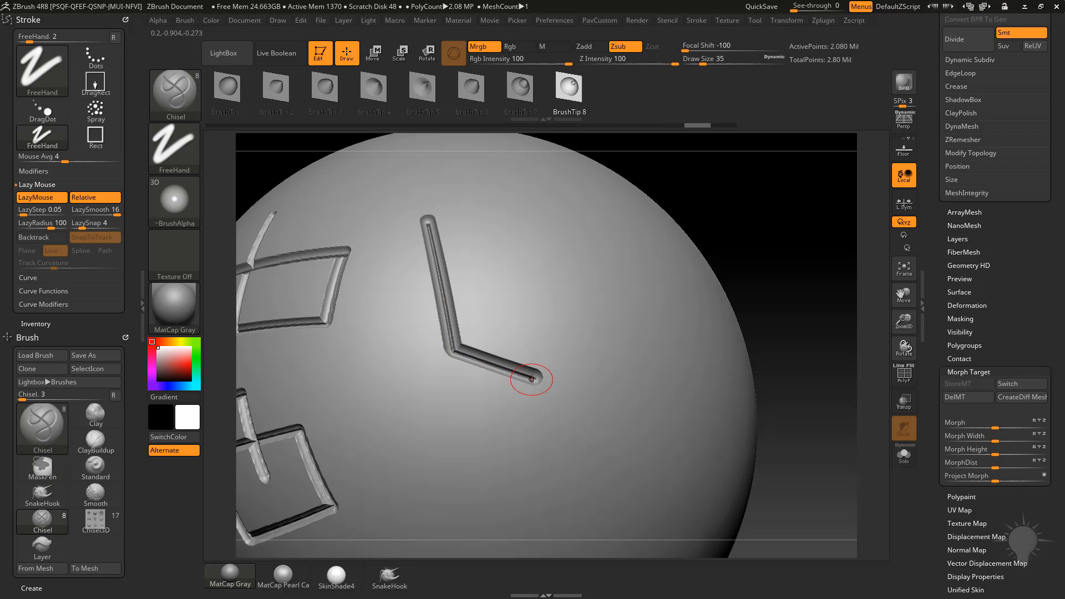
left_click_drag(531, 380, 757, 225)
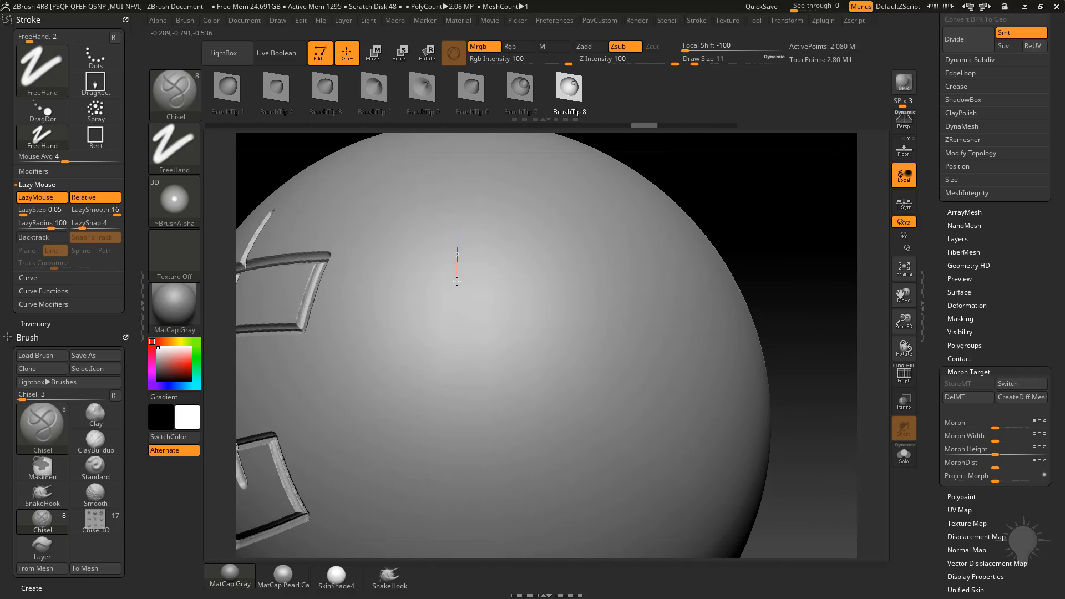
Carve a thin vertical groove, then a wide hooked groove over it at Draw Size 68
left_click_drag(456, 243, 451, 342)
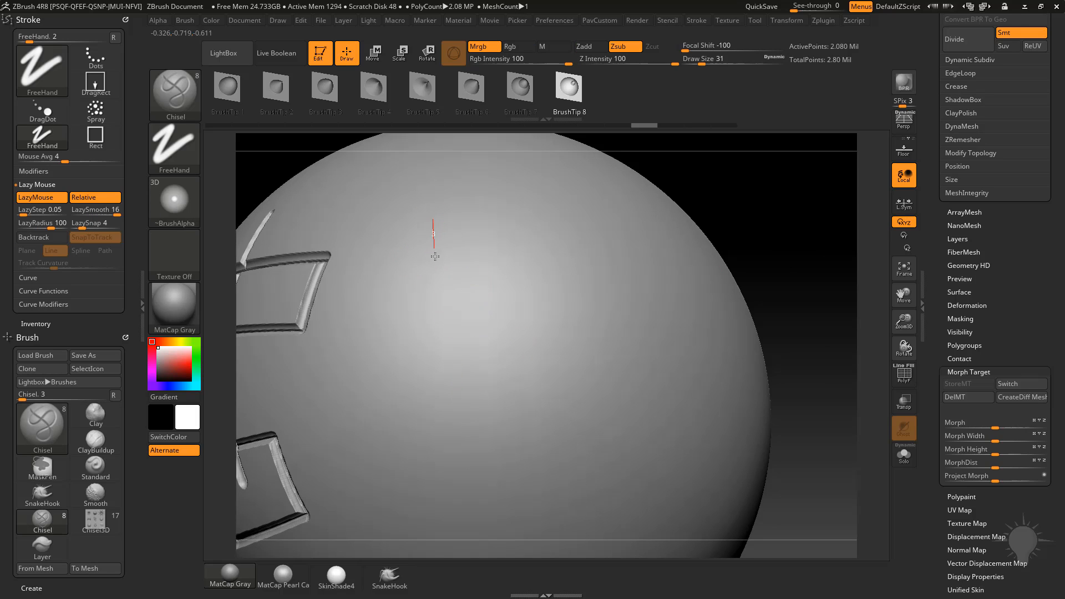
left_click_drag(435, 224, 447, 414)
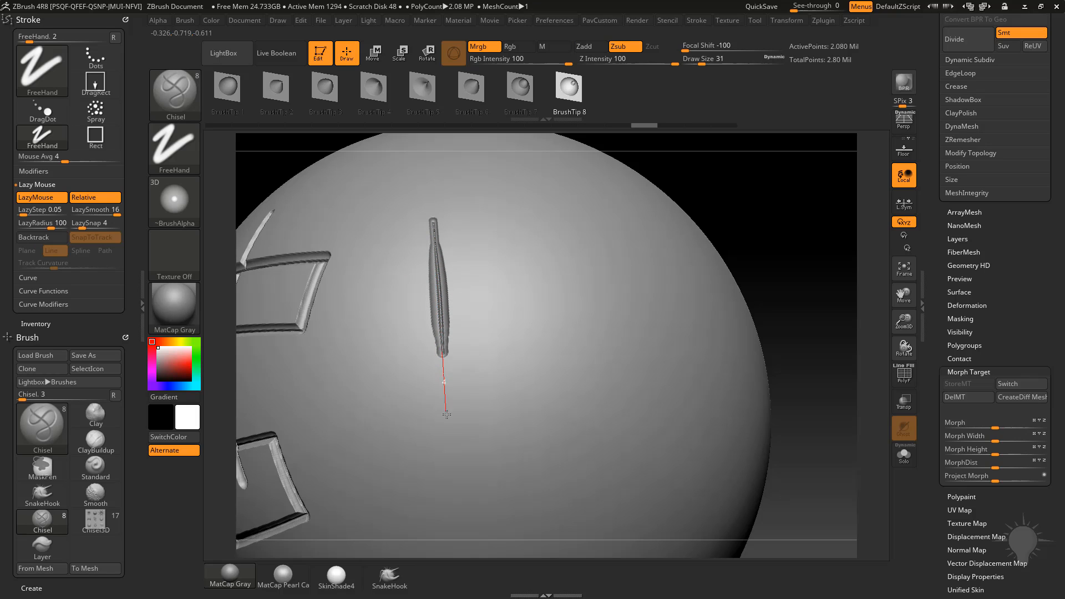
left_click_drag(444, 353, 448, 418)
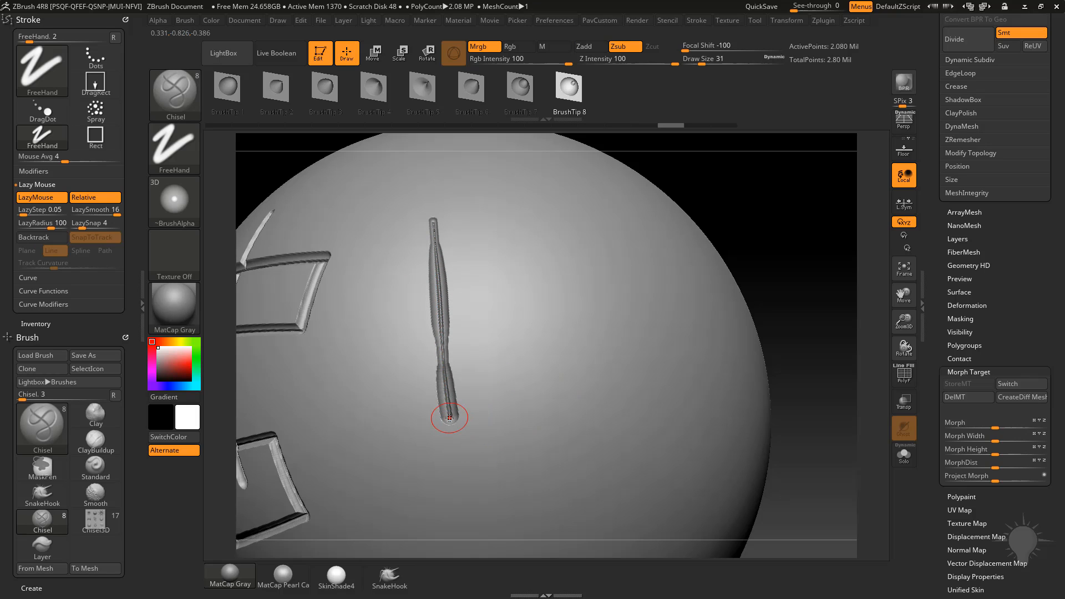
left_click_drag(450, 419, 551, 391)
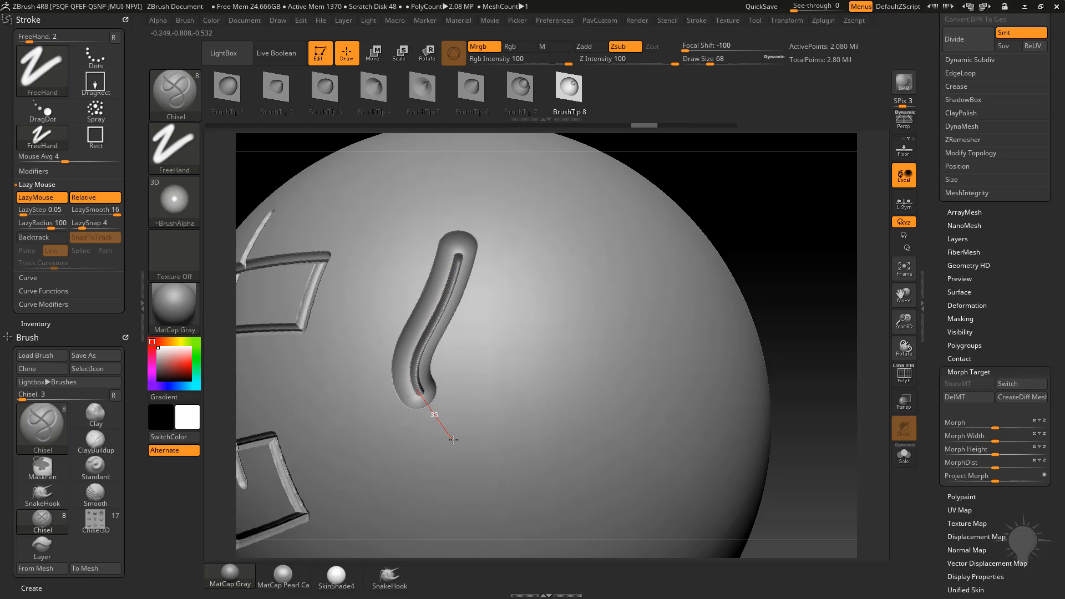
Extend the Chisel groove into a V, then a zig-zag, finishing with a long sweep down-left across the sphere
left_click_drag(426, 391, 494, 418)
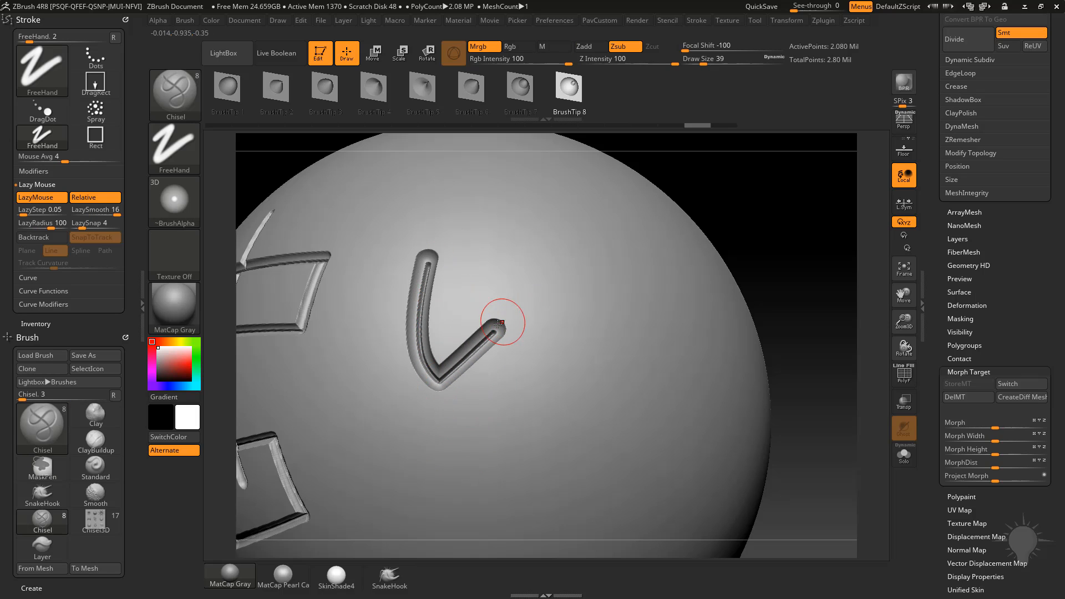
left_click_drag(503, 321, 468, 456)
type("15")
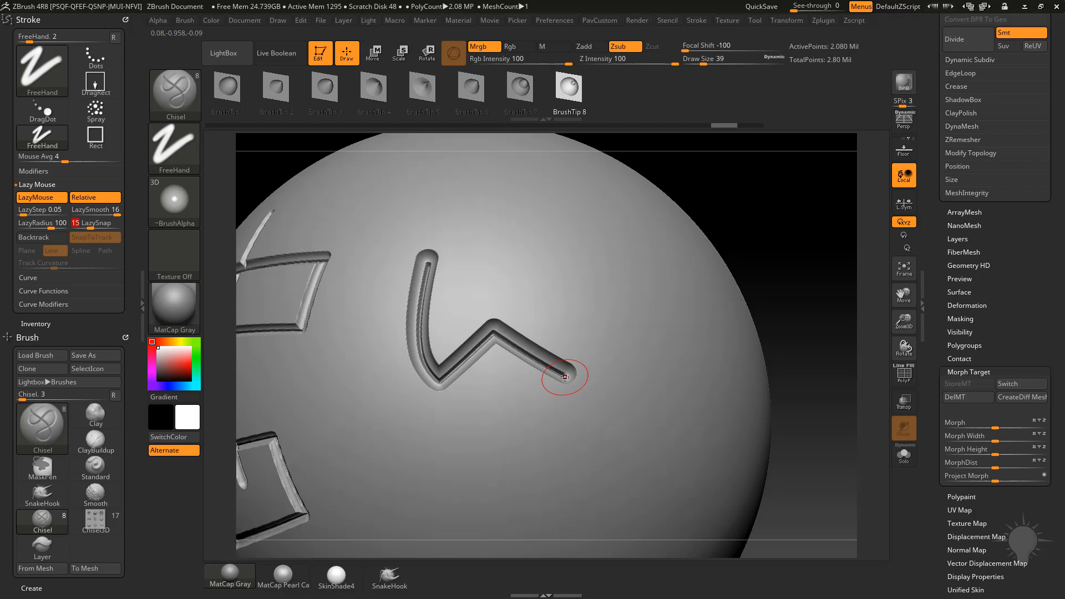
left_click_drag(563, 378, 391, 455)
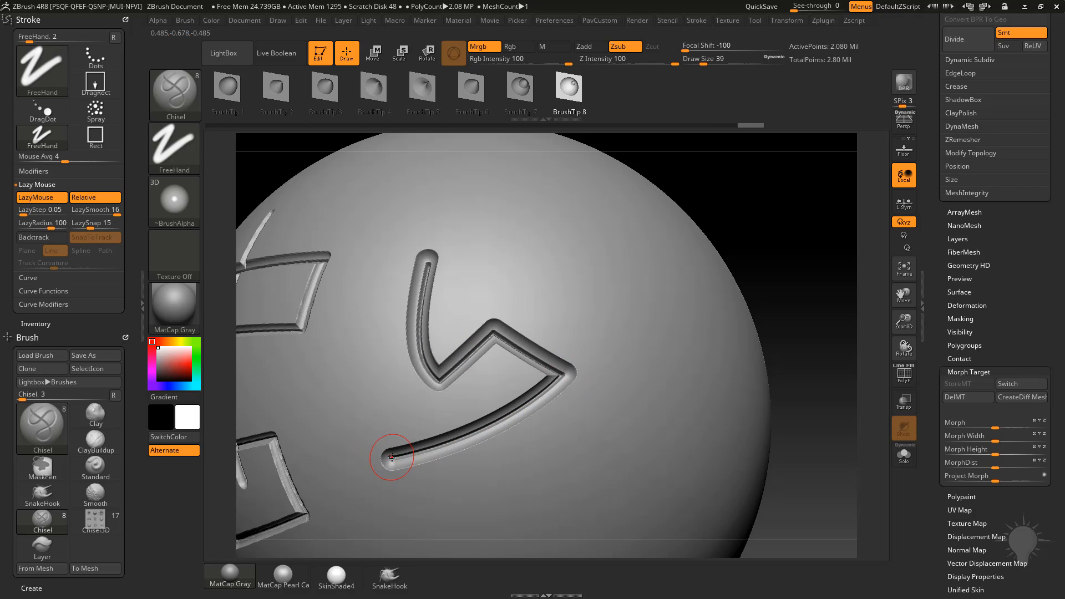